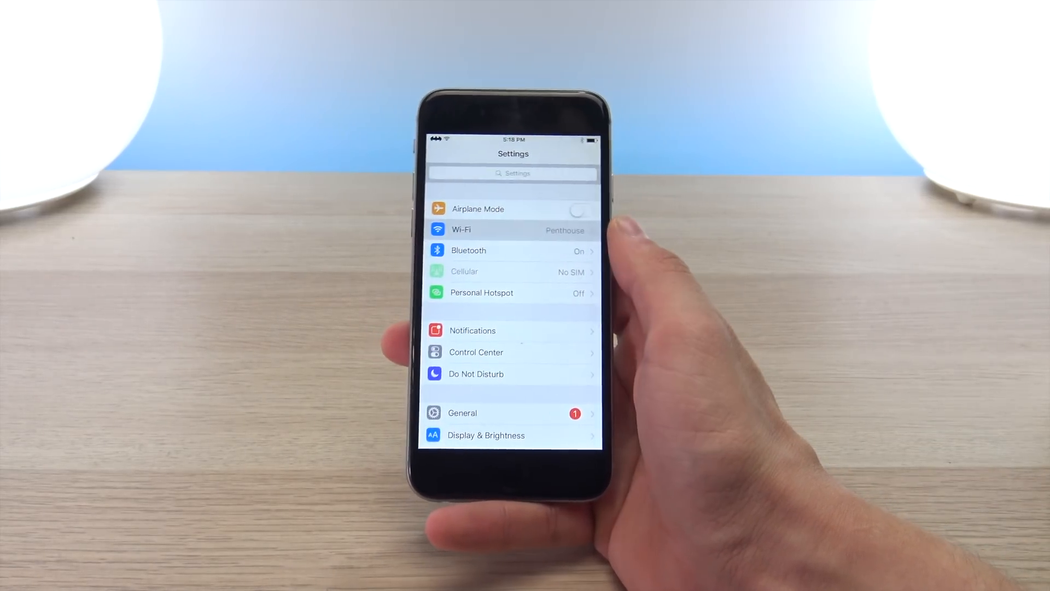
# - Check the Penthouse Wi-Fi network details for the iPhone's address 192.168.0.5
pyautogui.click(512, 229)
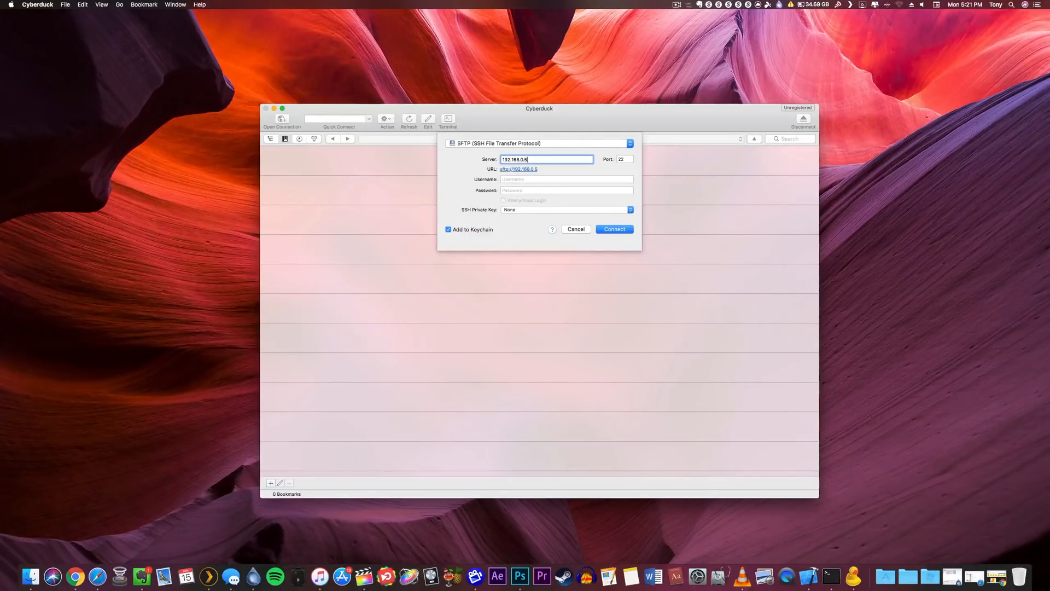
# - Enter username root and the password in the SFTP form for 192.168.0.5 port 22
pyautogui.press('Tab')
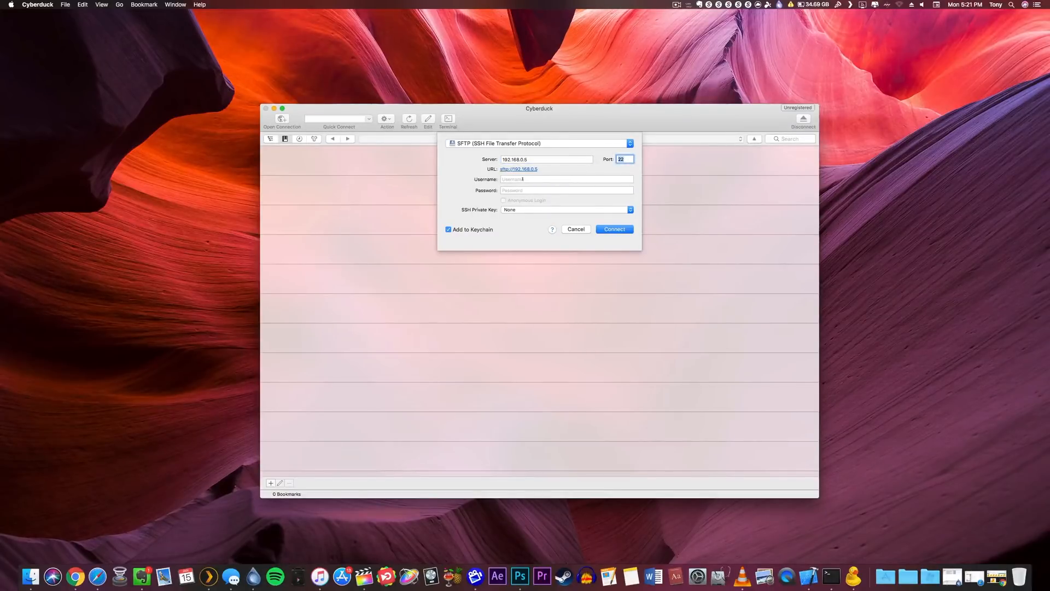
pyautogui.write('root')
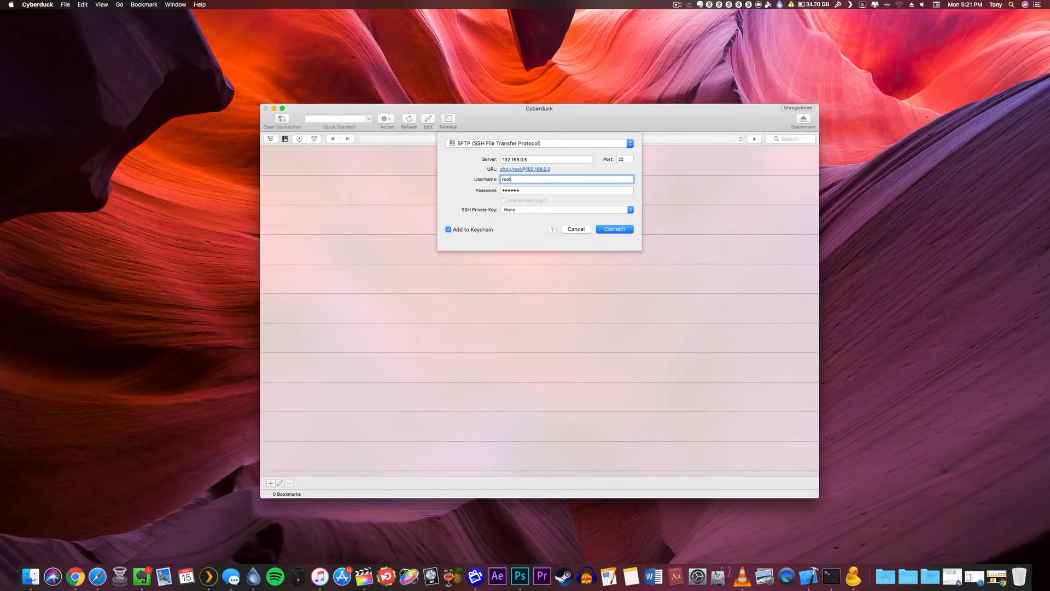
pyautogui.click(565, 189)
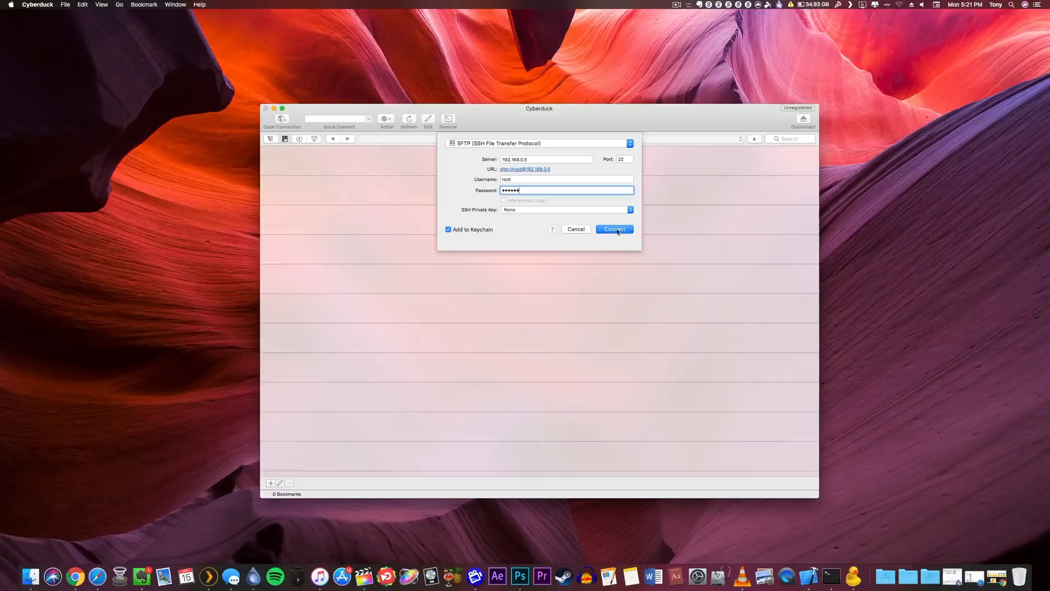
# - Connect to the iPhone over SFTP, accepting its host key, and go to the root /
pyautogui.click(613, 229)
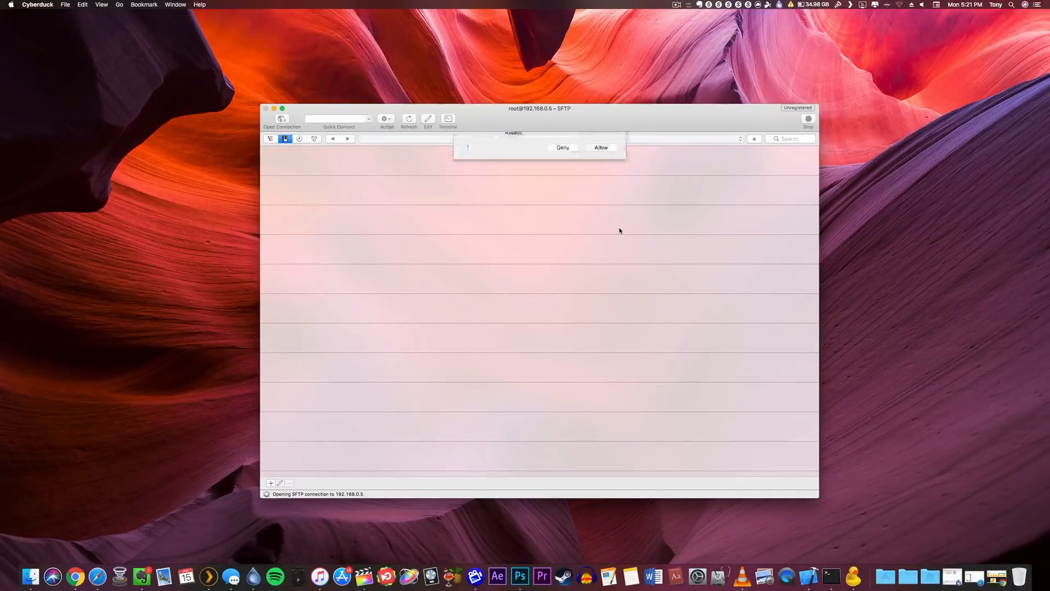
pyautogui.click(601, 148)
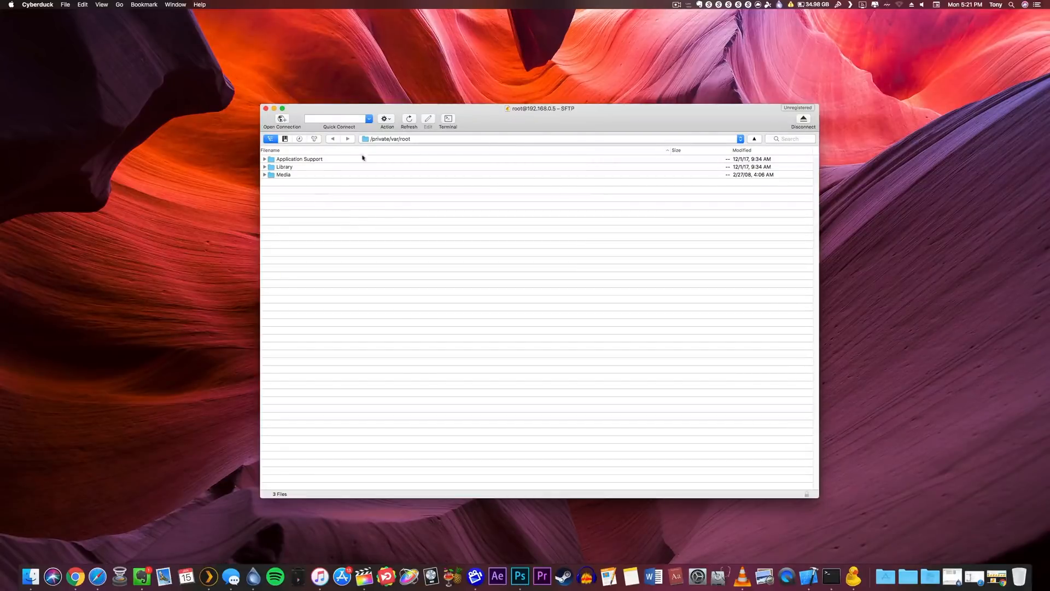
pyautogui.moveTo(541, 108); pyautogui.dragTo(521, 105)
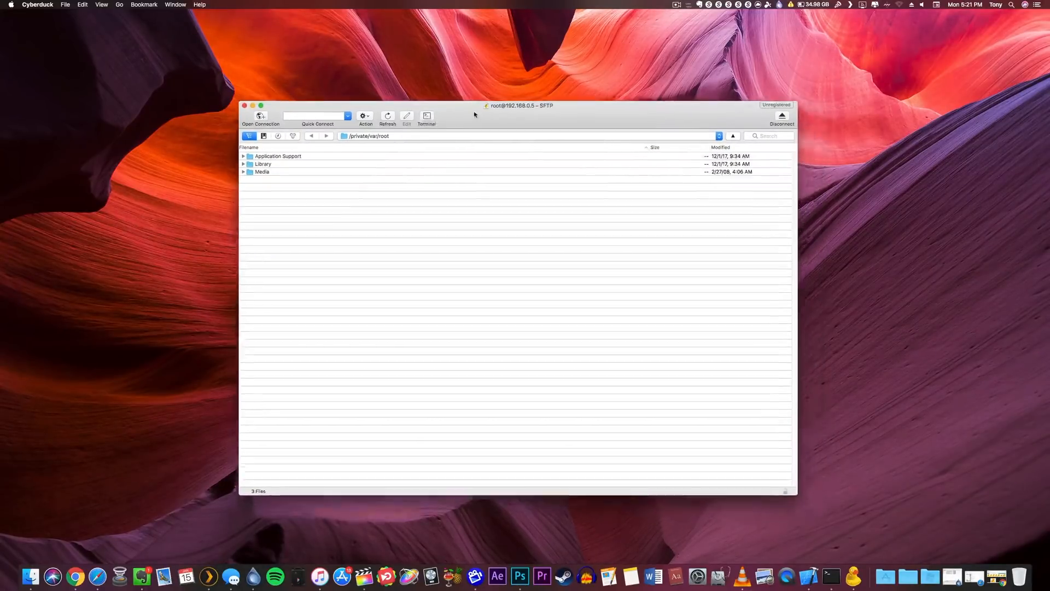
pyautogui.click(530, 135)
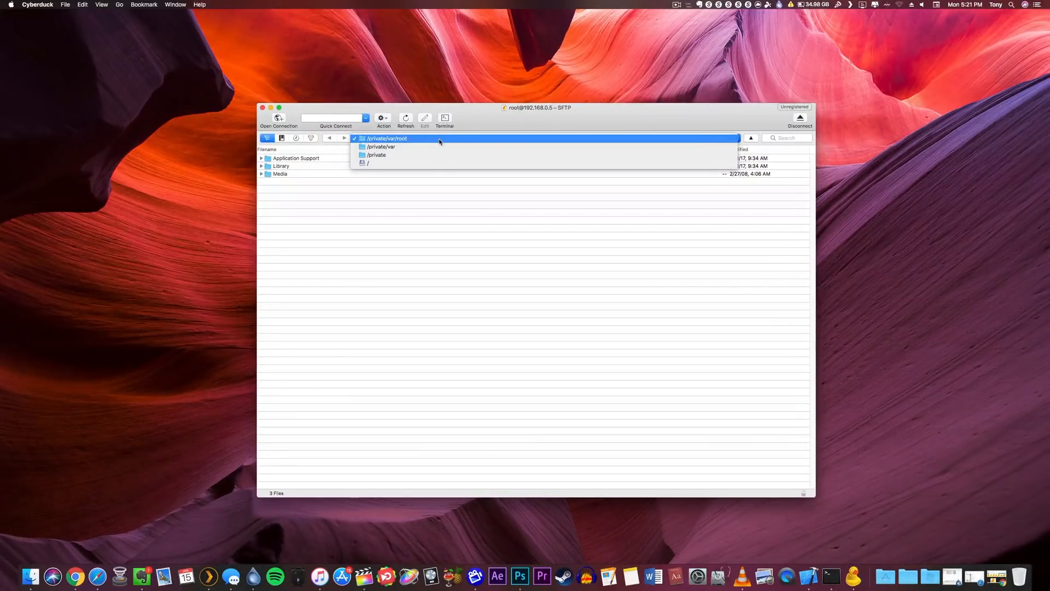
pyautogui.moveTo(381, 163)
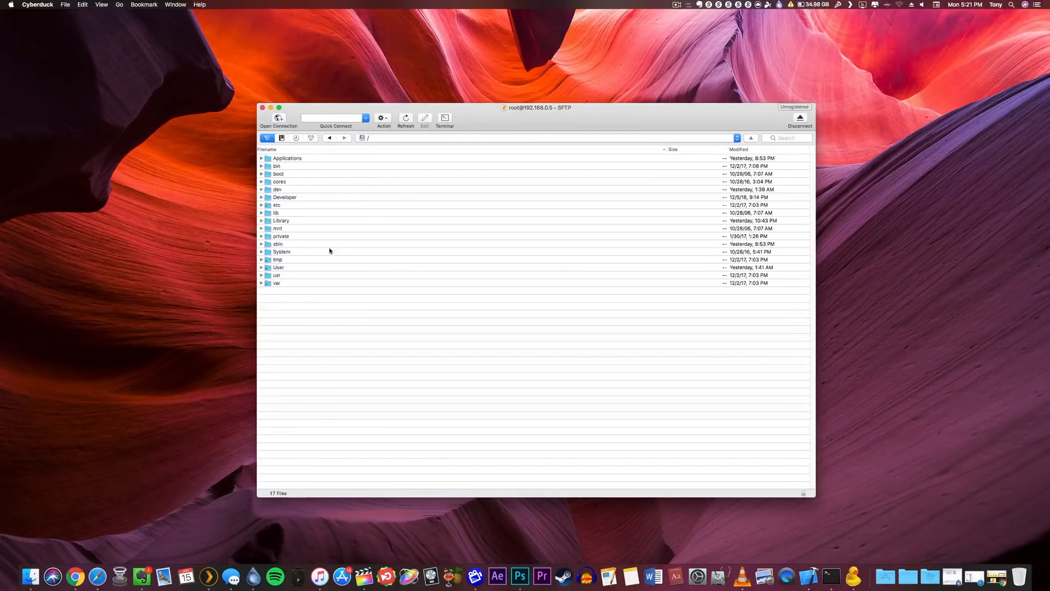
# - Browse into /private/var/mobile/Library/Caches/com.saurik.Cydia/archives
pyautogui.click(281, 235)
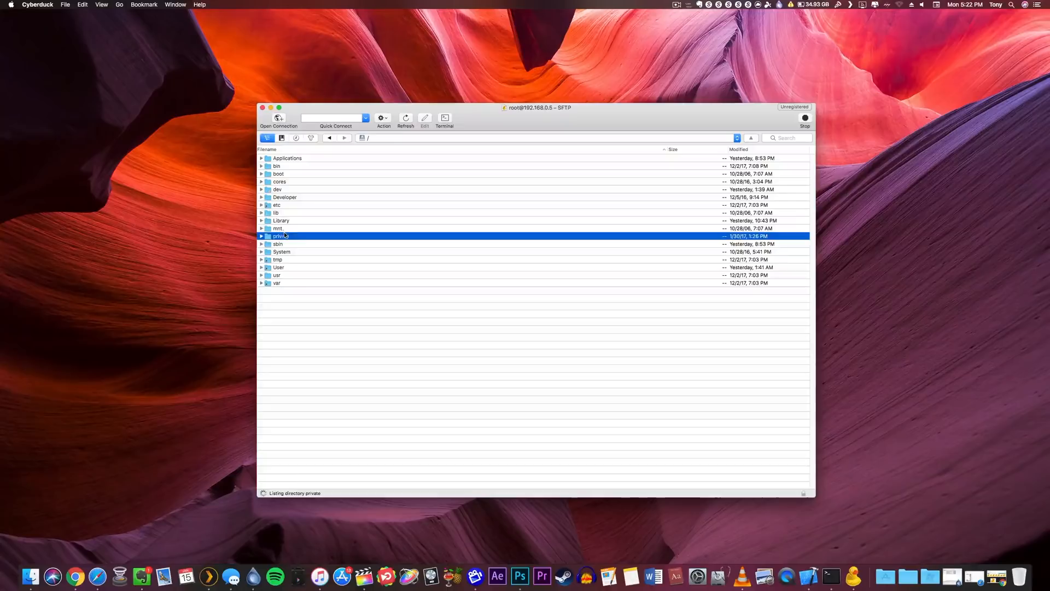
pyautogui.doubleClick(279, 236)
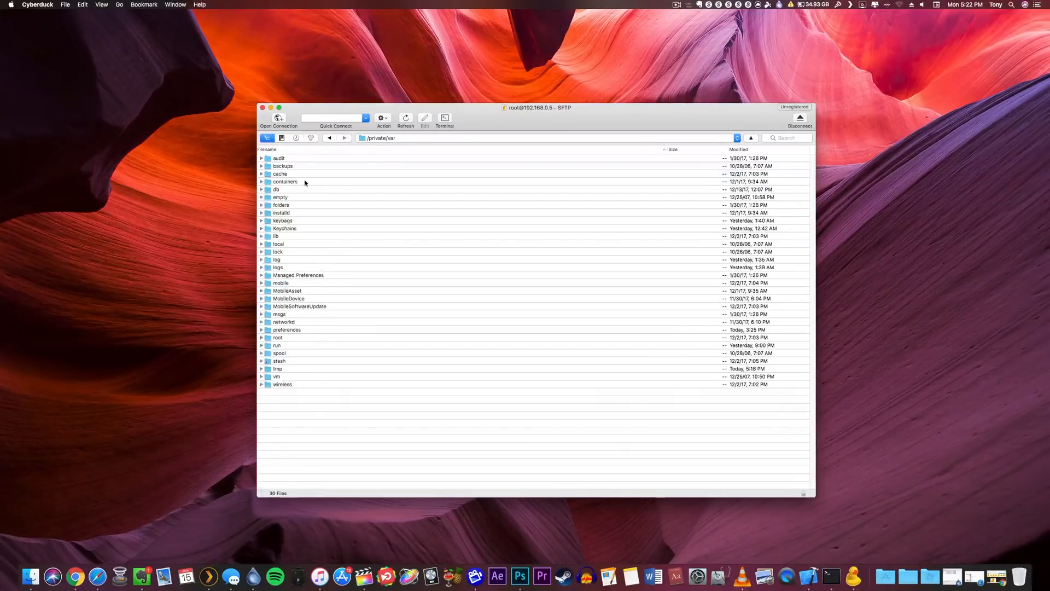
pyautogui.click(281, 282)
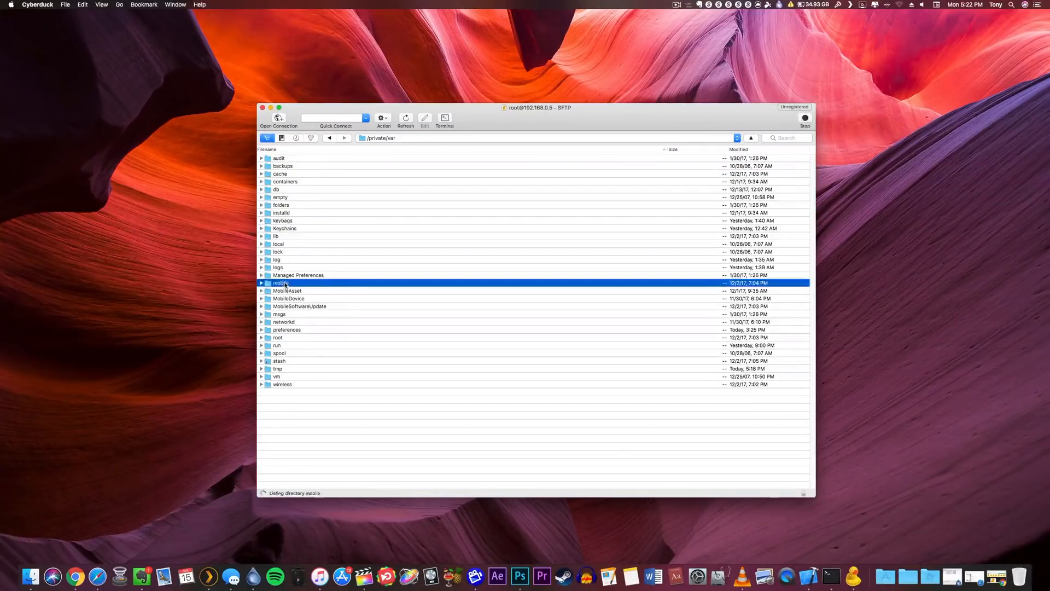
pyautogui.doubleClick(285, 282)
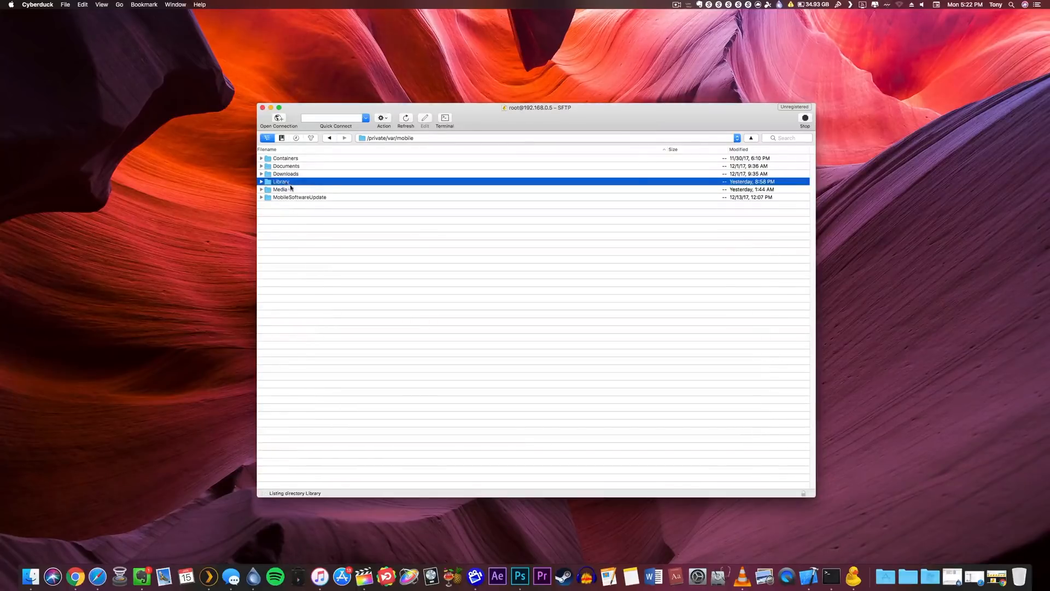
pyautogui.doubleClick(281, 182)
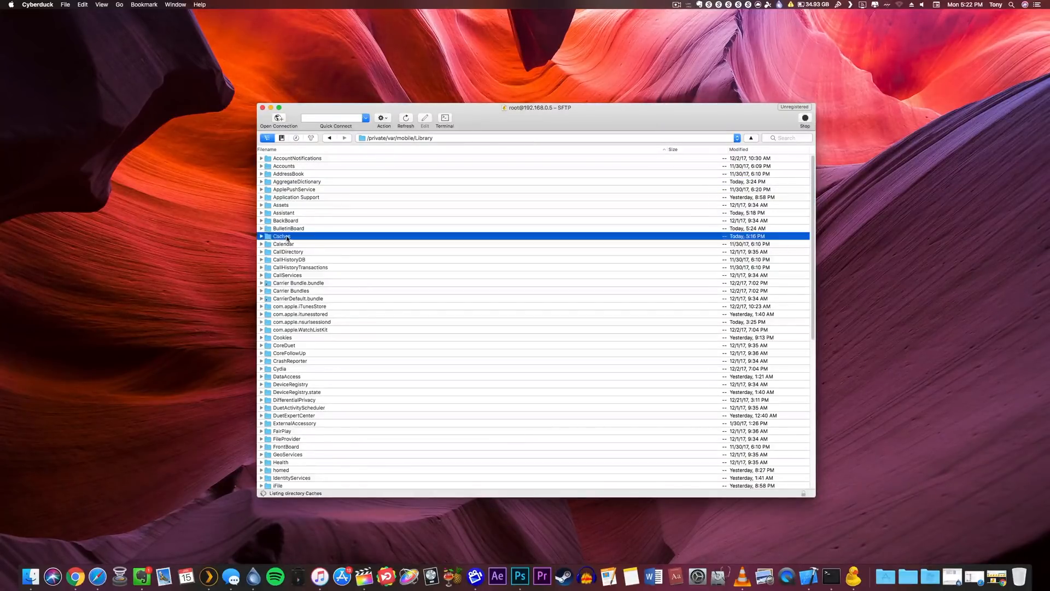
pyautogui.doubleClick(283, 236)
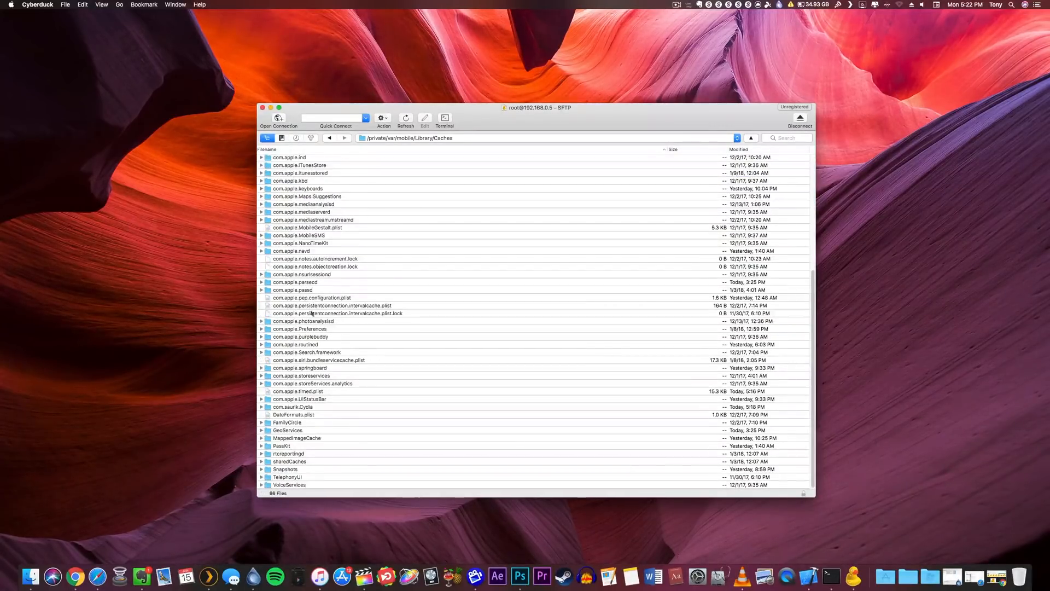
pyautogui.click(293, 407)
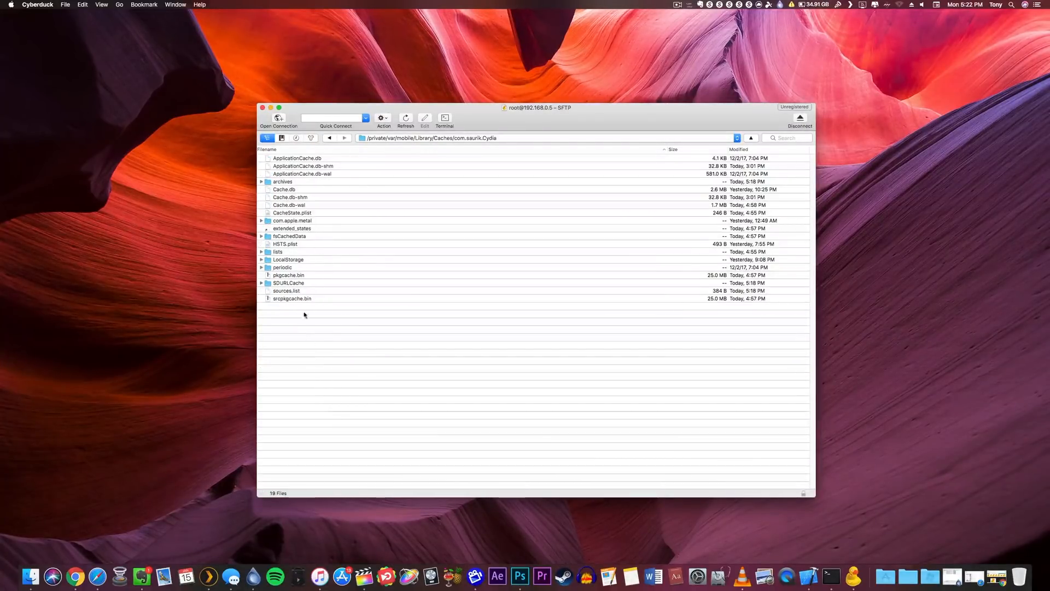
pyautogui.click(283, 182)
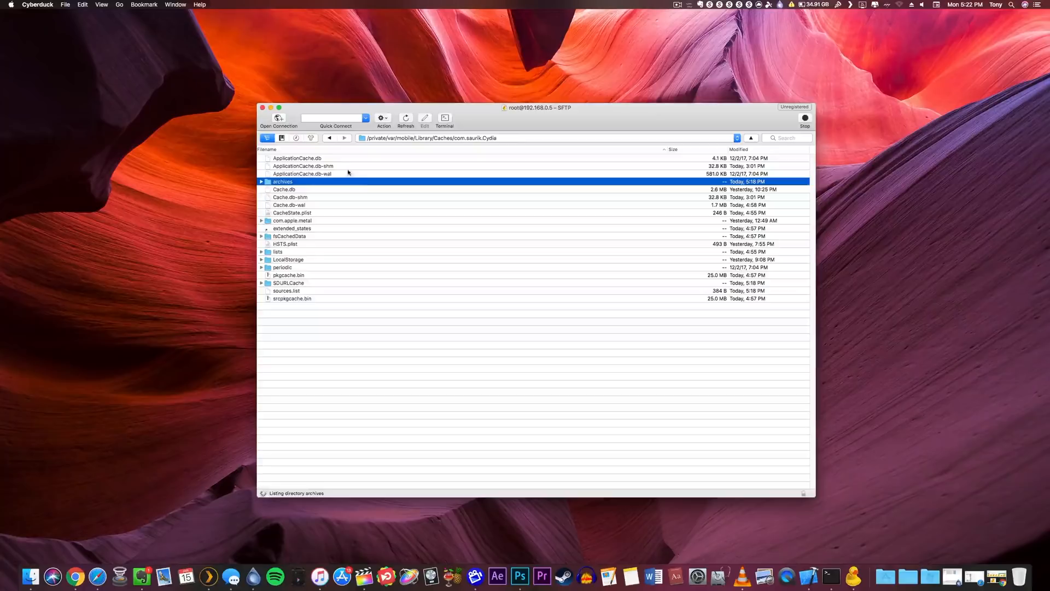
pyautogui.doubleClick(282, 181)
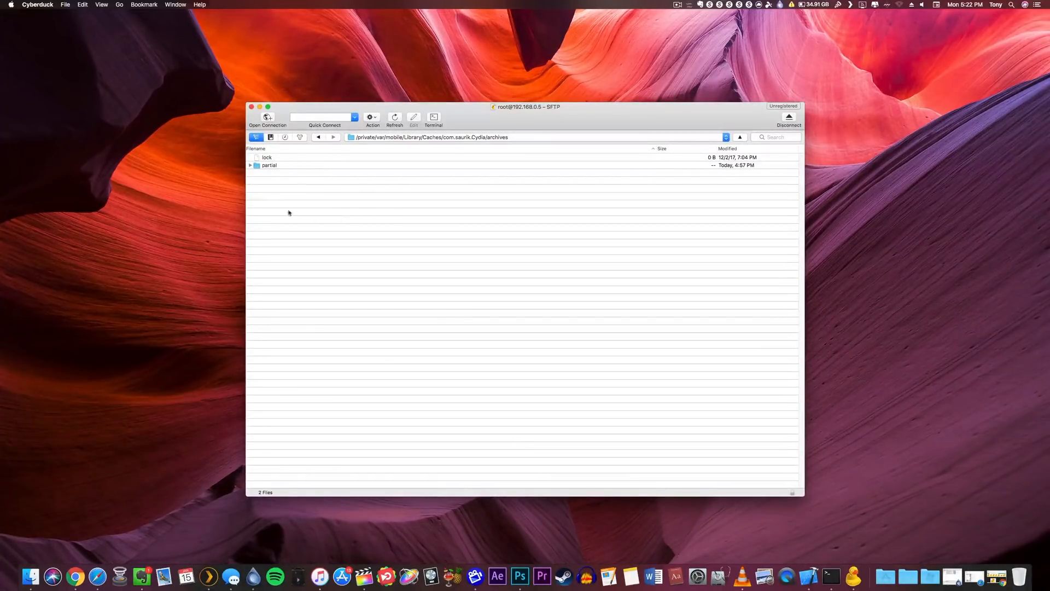
pyautogui.moveTo(381, 232)
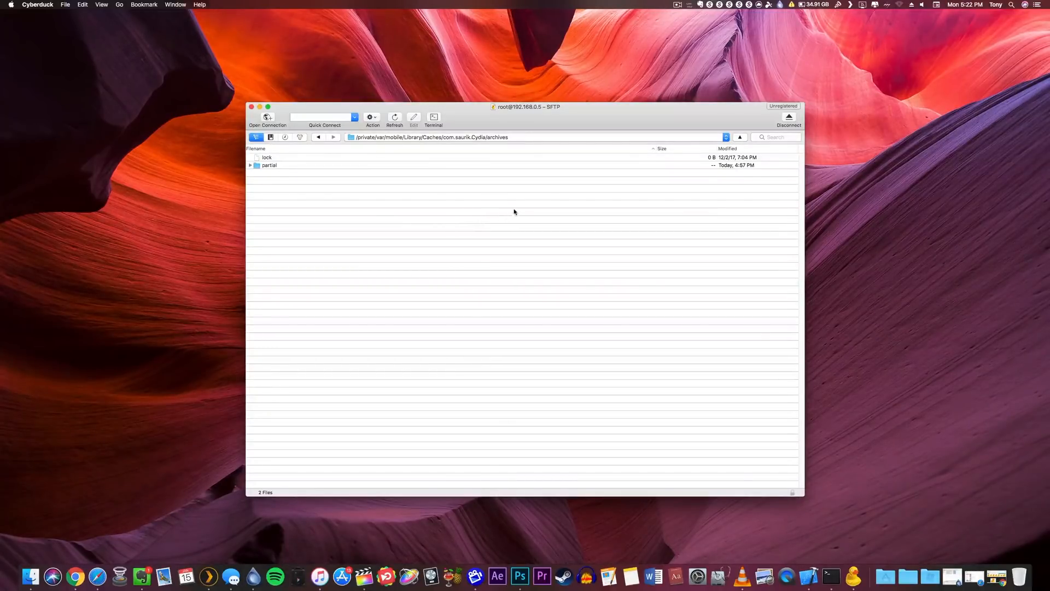
pyautogui.moveTo(555, 205)
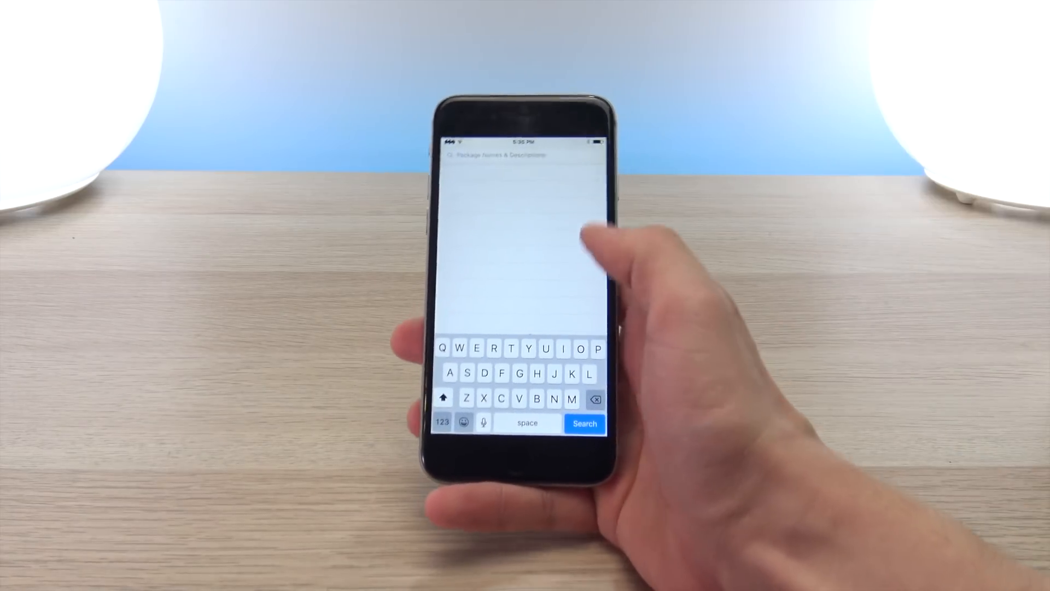
# - Find Lotus in Cydia and queue it for reinstall
pyautogui.write('Lotu')
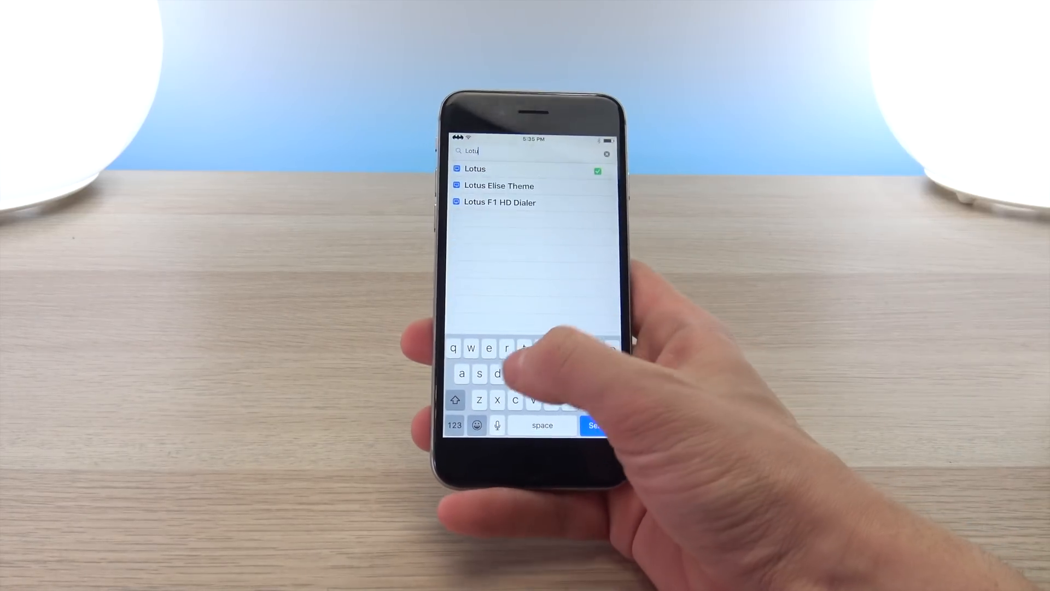
pyautogui.click(475, 168)
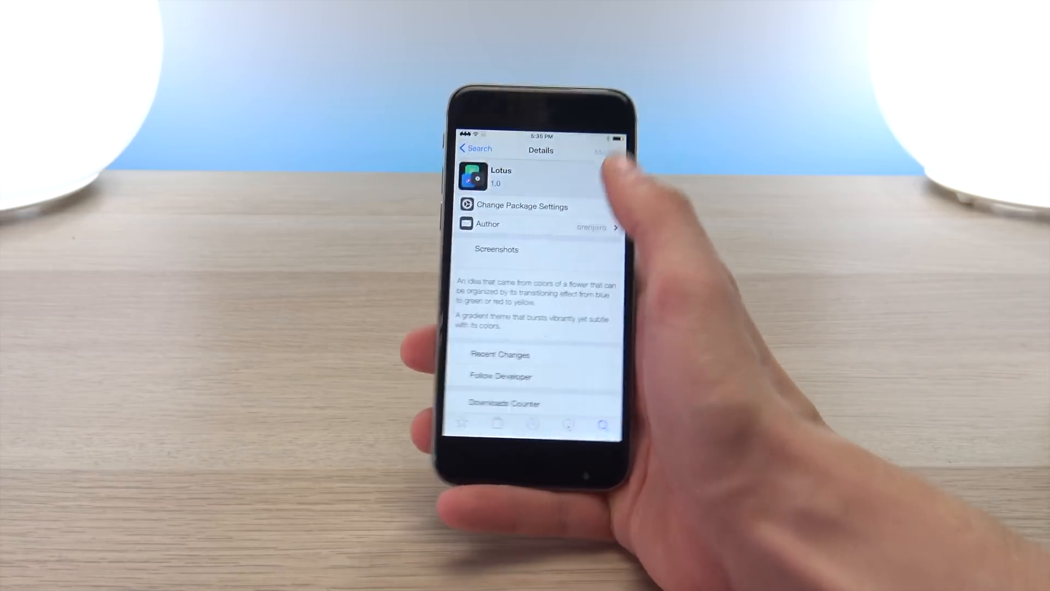
pyautogui.click(605, 148)
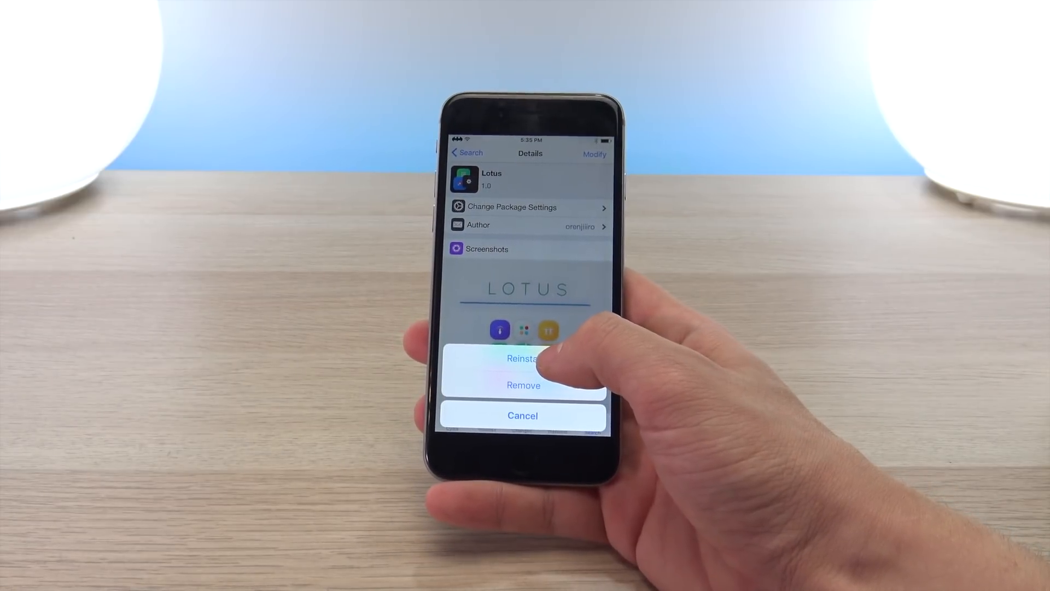
pyautogui.click(523, 358)
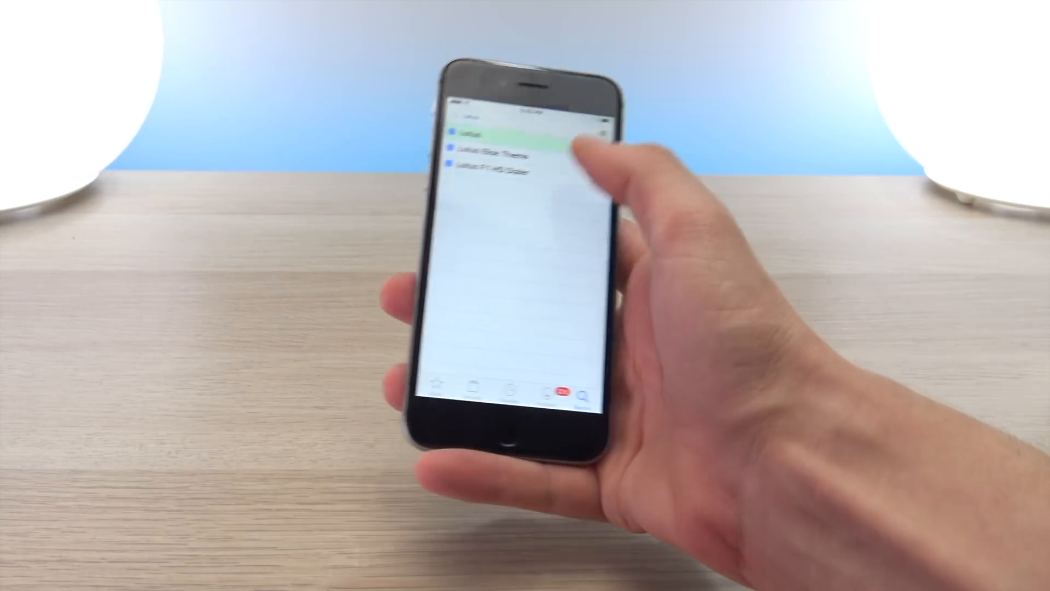
# - Find Milkshake and Oyster and add them to the install queue
pyautogui.write('Mil')
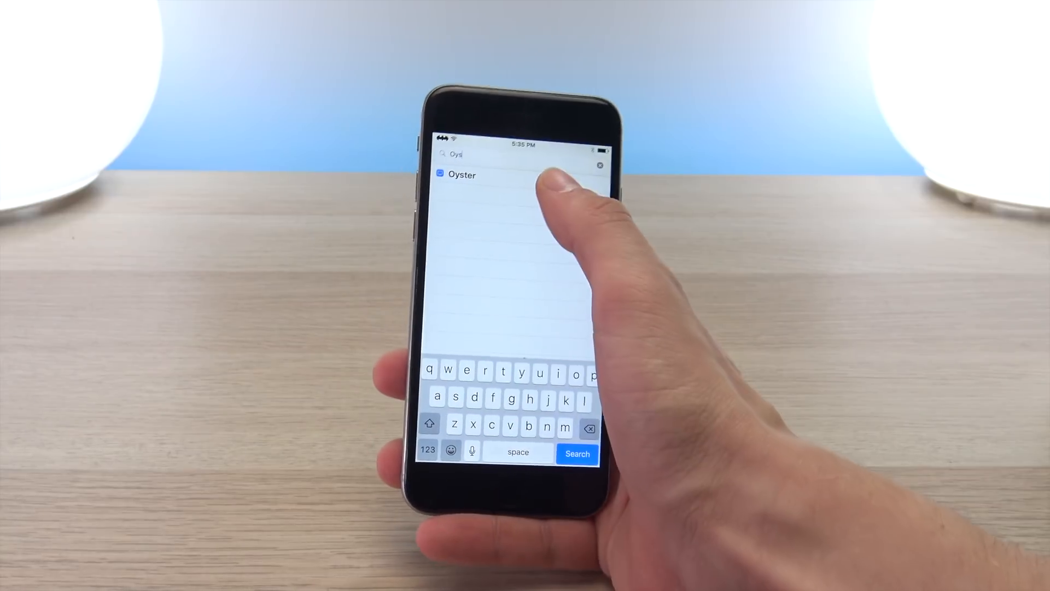
pyautogui.click(460, 175)
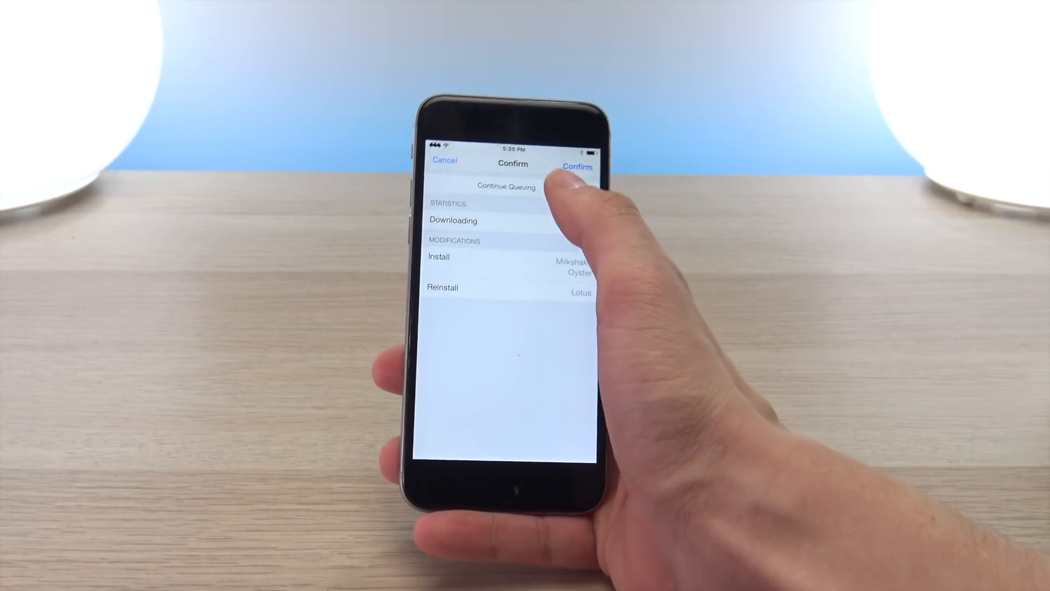
# - Confirm installing Milkshake and Oyster and reinstalling Lotus, a 51.3 MB download
pyautogui.click(576, 167)
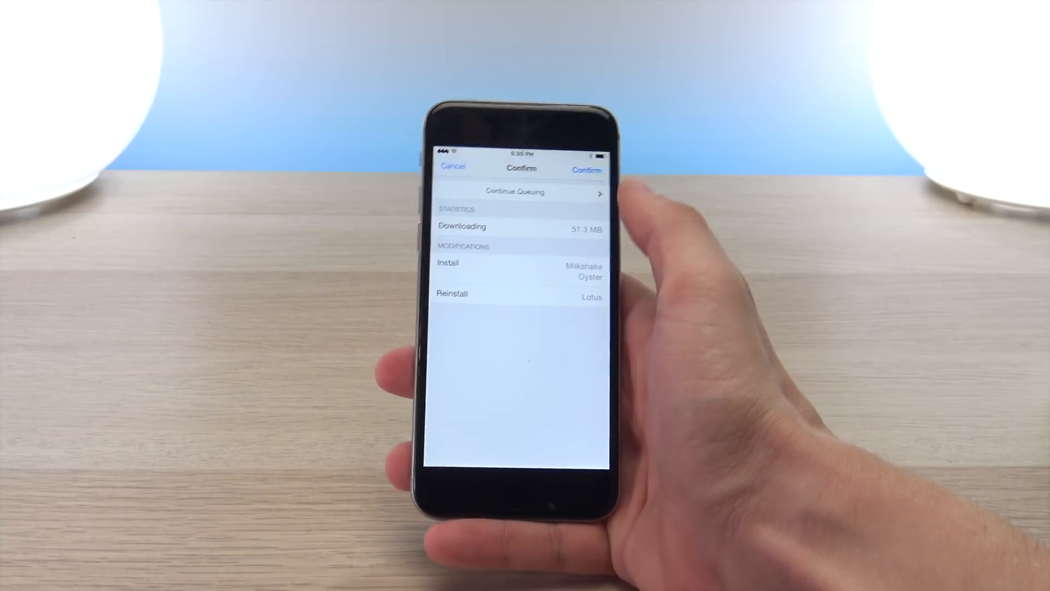
pyautogui.click(586, 170)
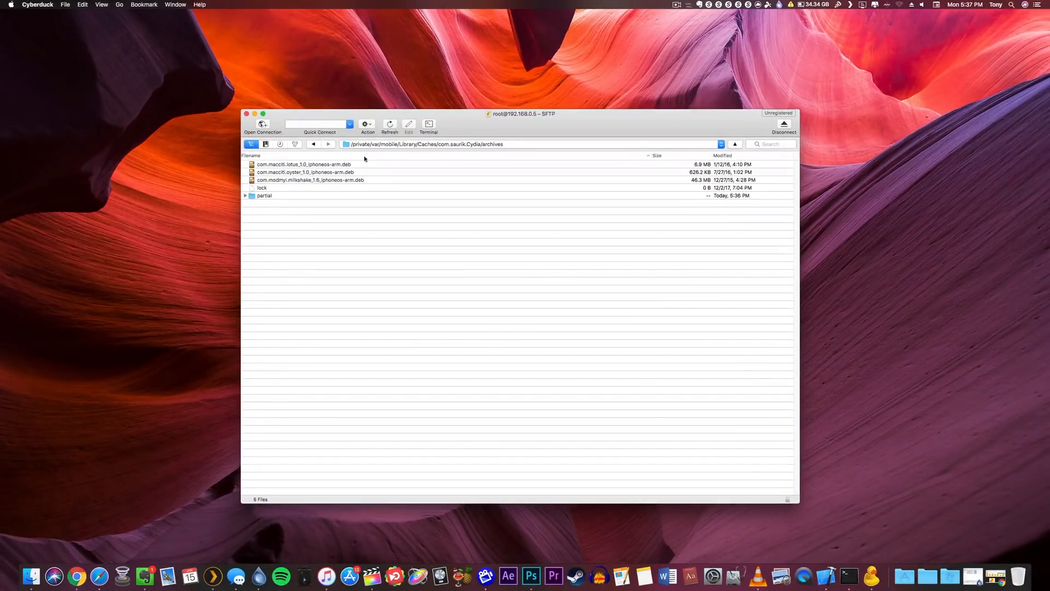
# - Download the three .deb packages to the Desktop, always trusting the server fingerprint
pyautogui.click(303, 164)
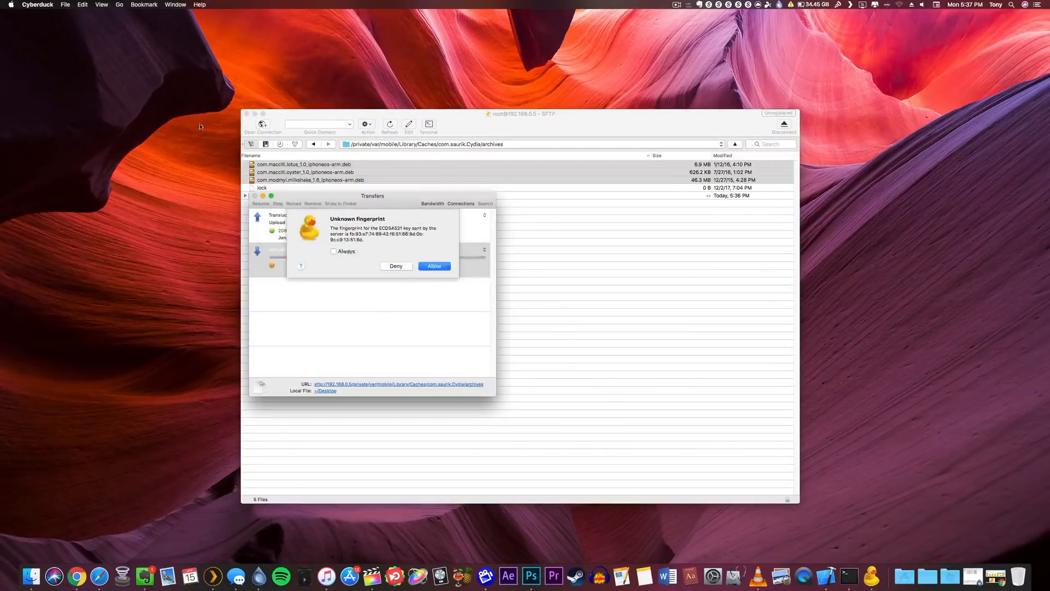
pyautogui.click(333, 250)
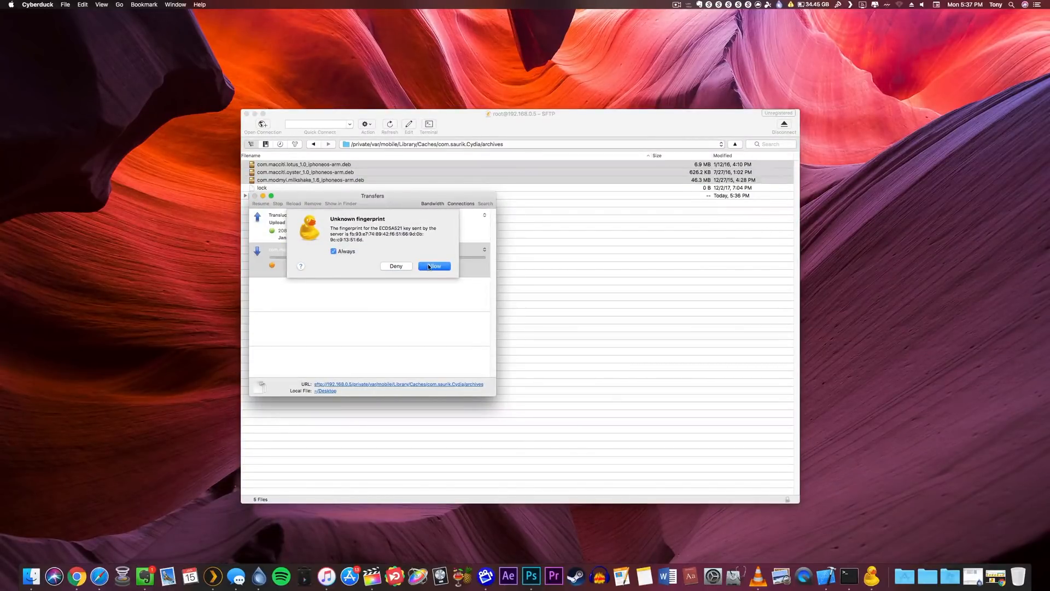
pyautogui.click(434, 266)
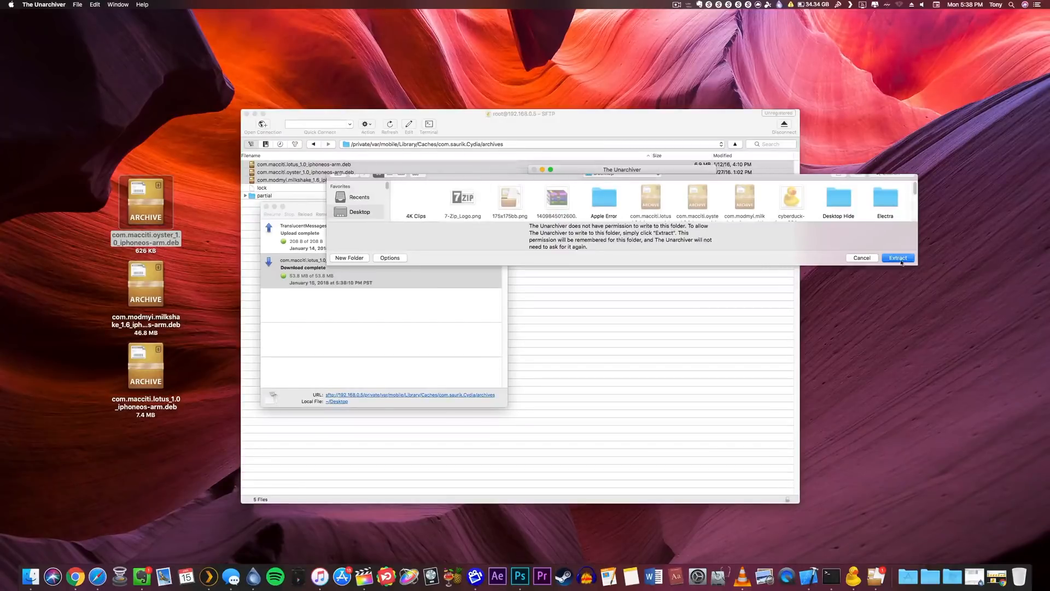
# - Extract the Oyster .deb and its data.tar.lzma with The Unarchiver
pyautogui.click(897, 257)
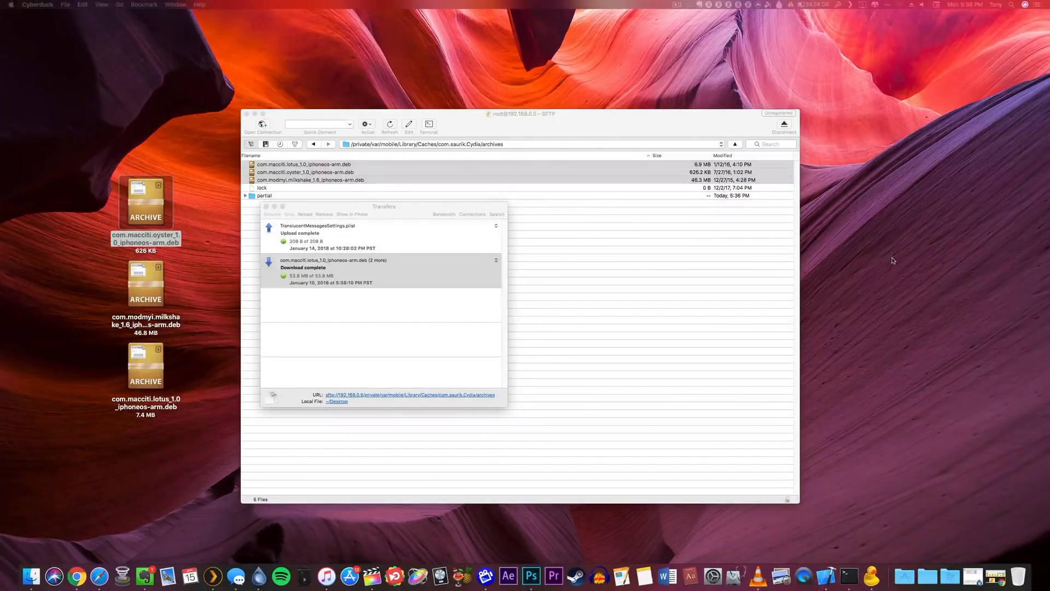
pyautogui.moveTo(145, 201); pyautogui.dragTo(846, 167)
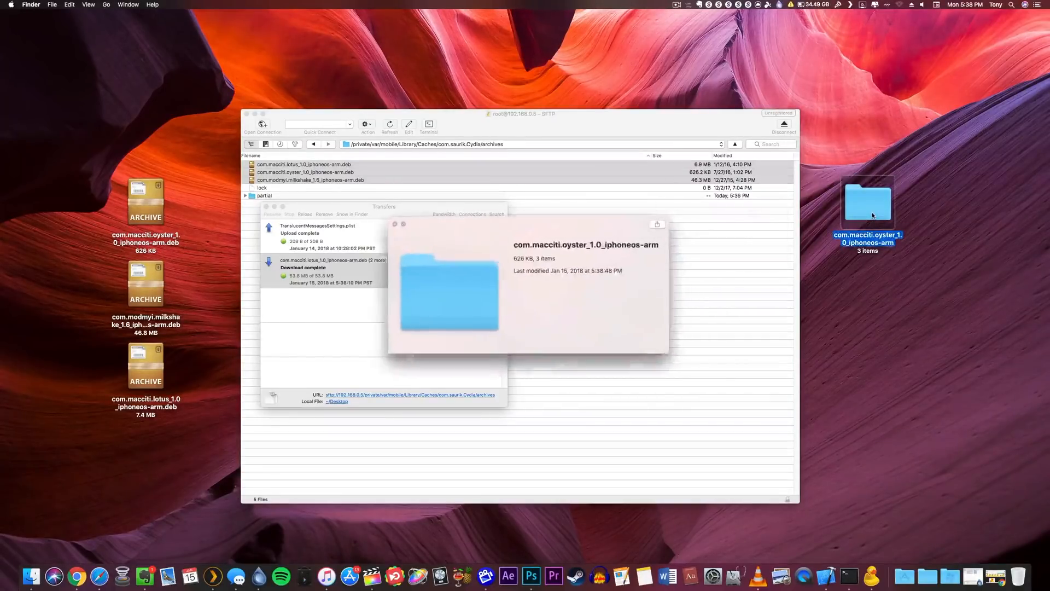
pyautogui.doubleClick(868, 202)
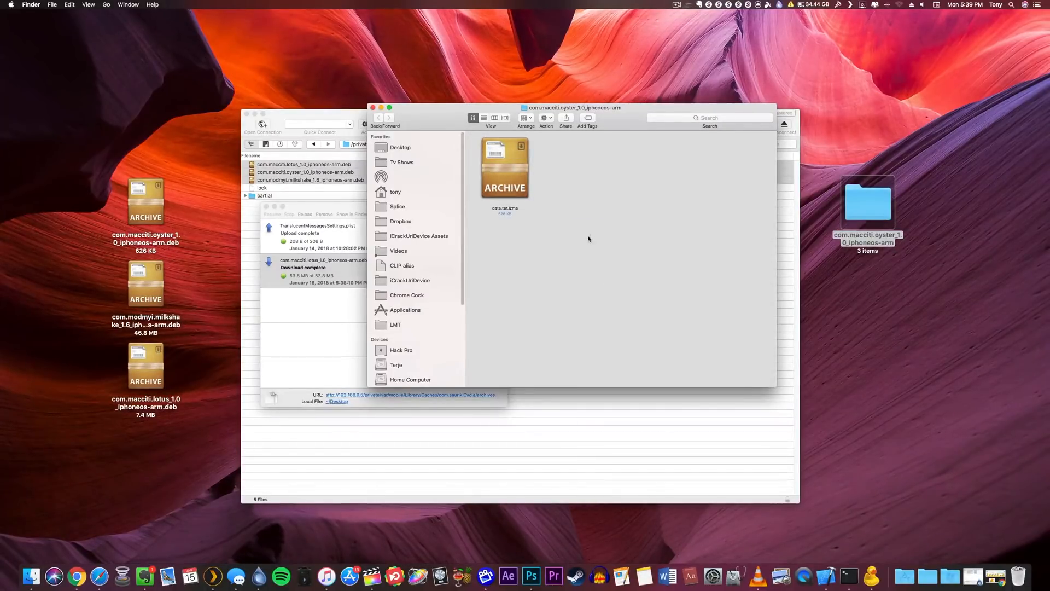
pyautogui.click(504, 168)
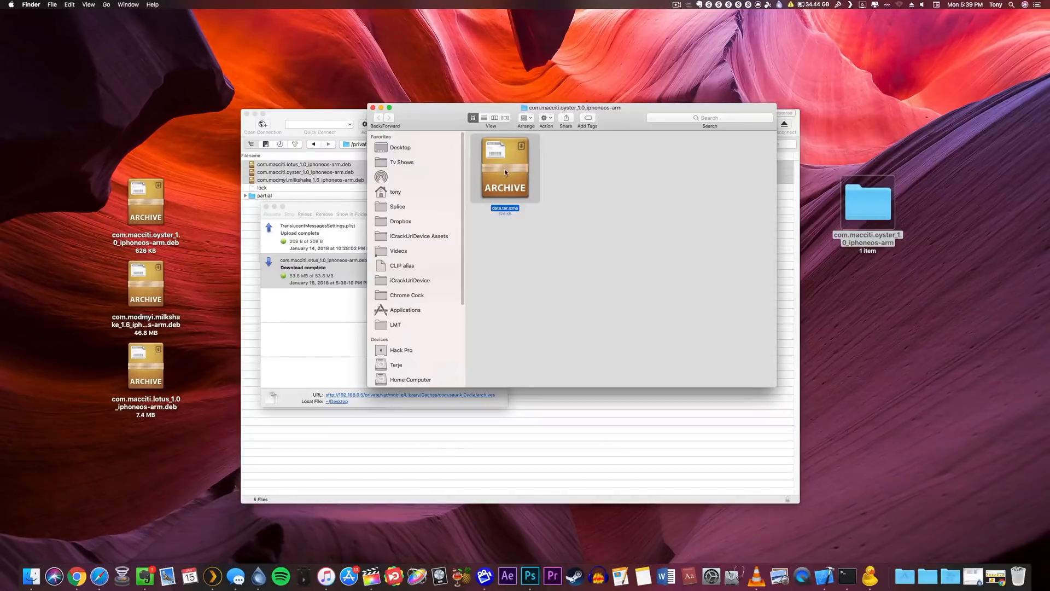
pyautogui.doubleClick(504, 167)
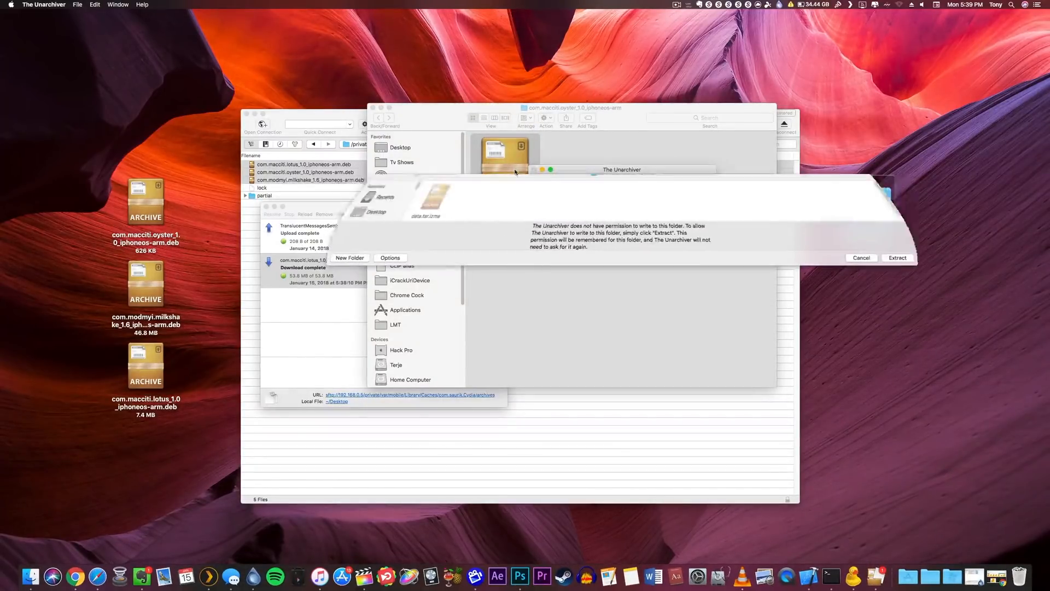
pyautogui.click(897, 257)
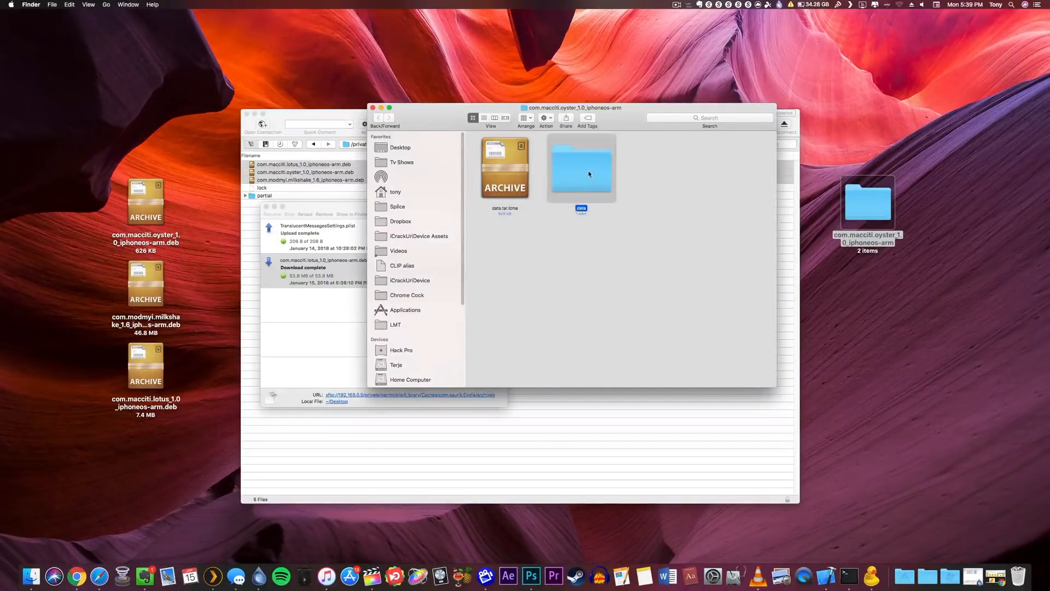
# - Move the files from data/Library/Themes into a new Desktop folder named Oyster
pyautogui.doubleClick(581, 167)
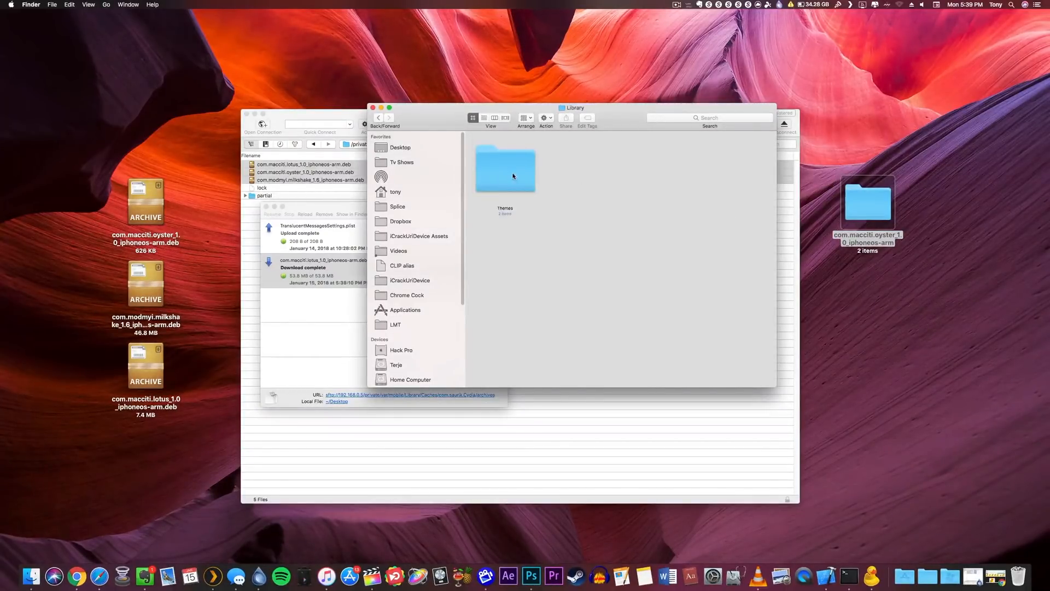
pyautogui.doubleClick(506, 167)
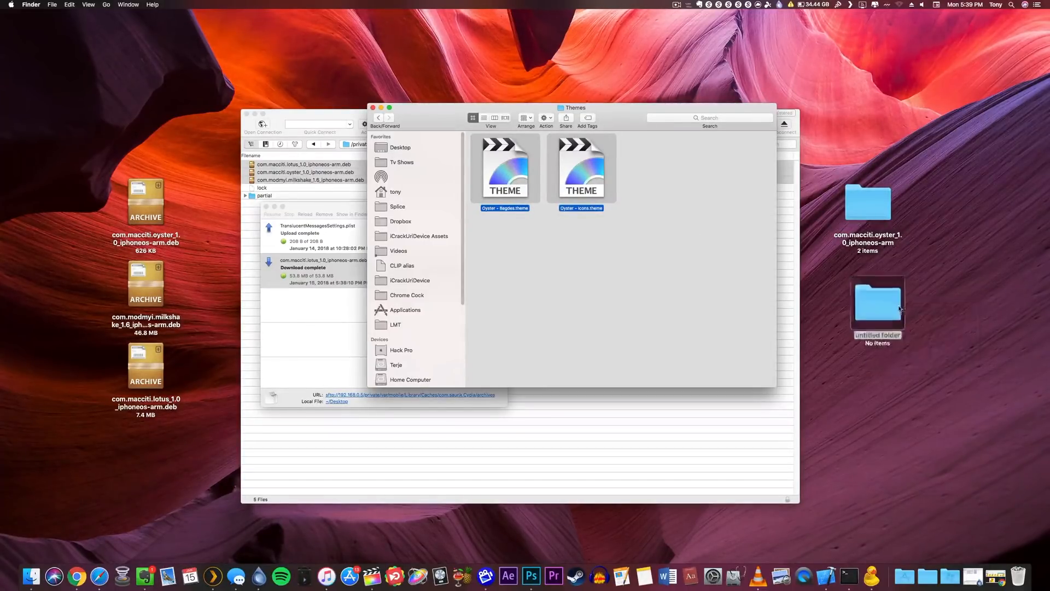
pyautogui.write('Oyster')
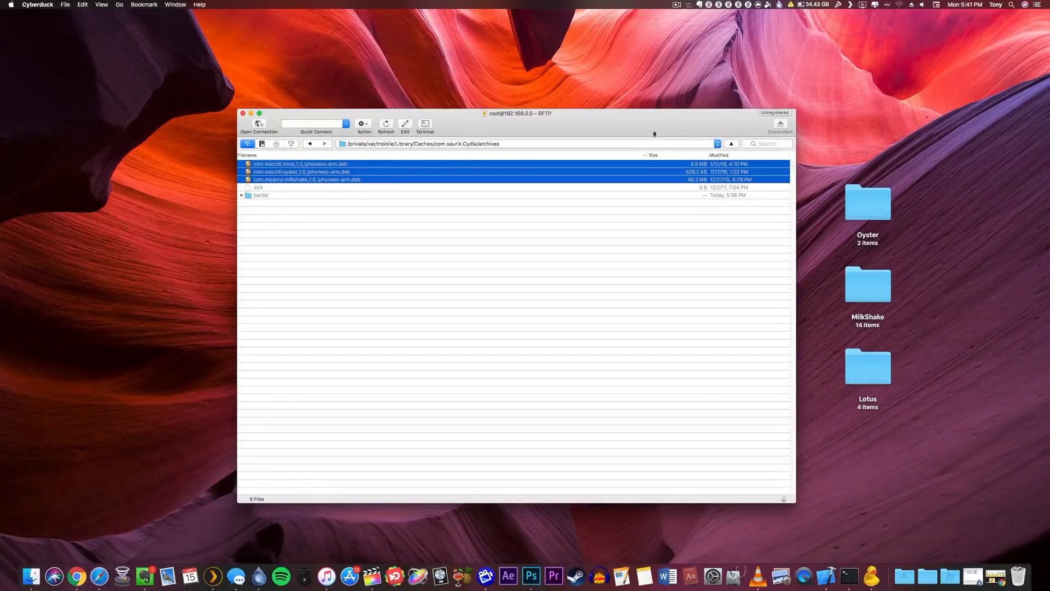
# - Connect a new SFTP session to 192.168.0.20 as root on port 22
pyautogui.click(258, 124)
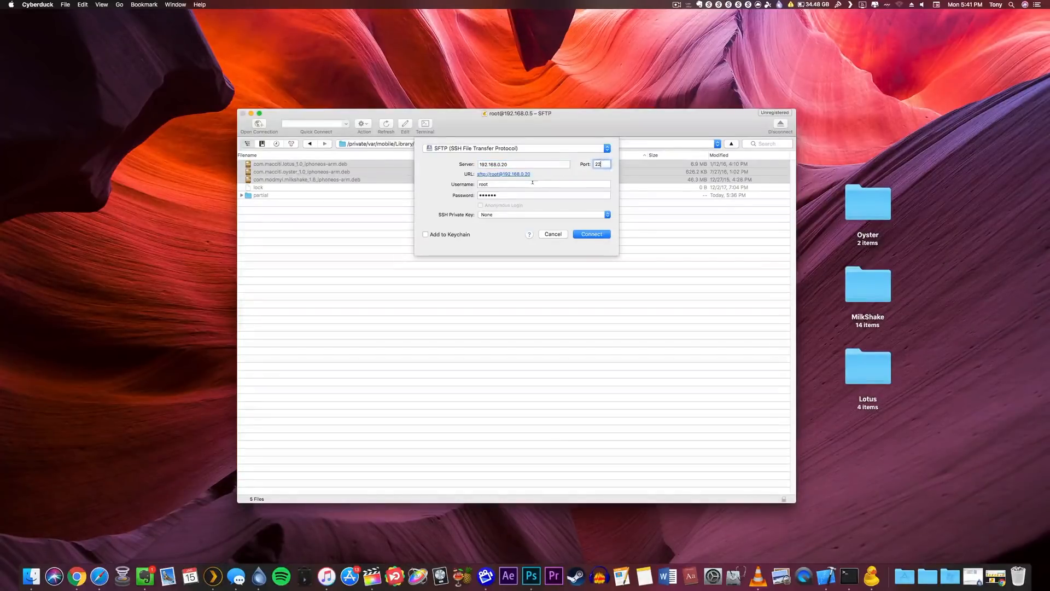
pyautogui.click(590, 234)
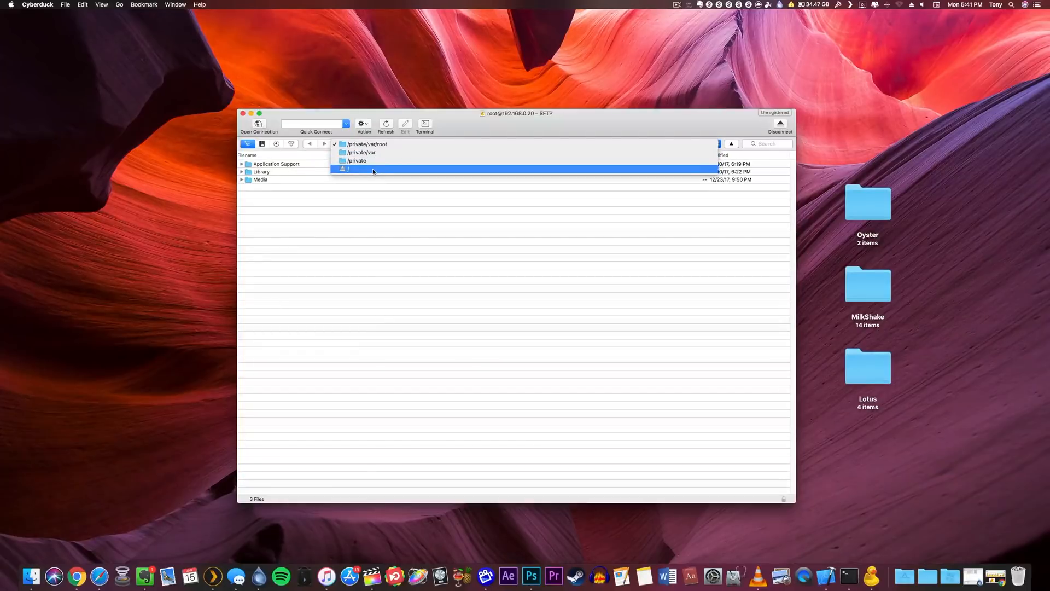
# - Browse from / into the iPhone's /bootstrap/Library folder
pyautogui.click(348, 169)
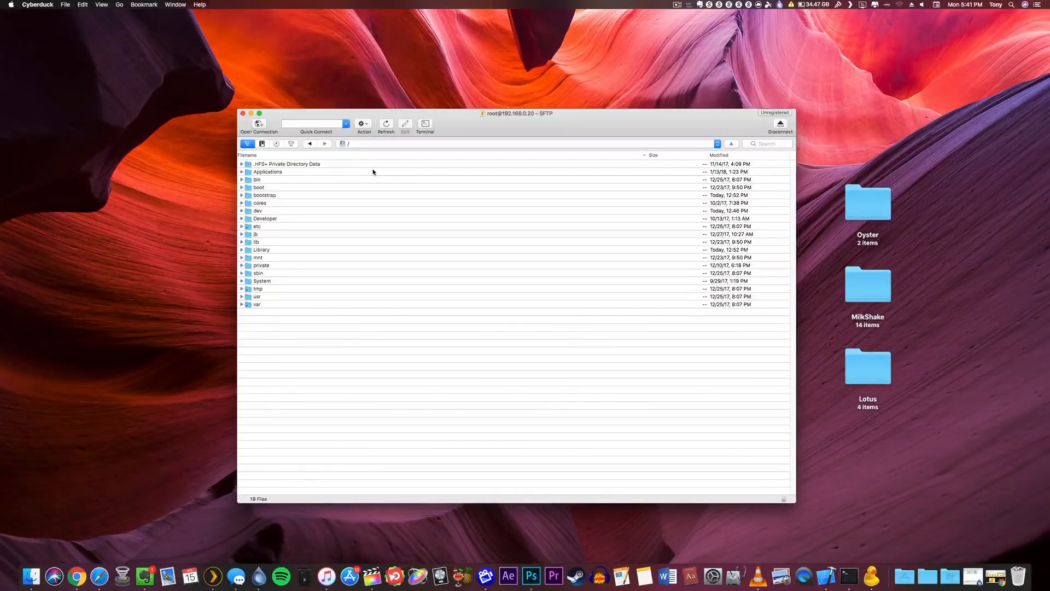
pyautogui.click(264, 194)
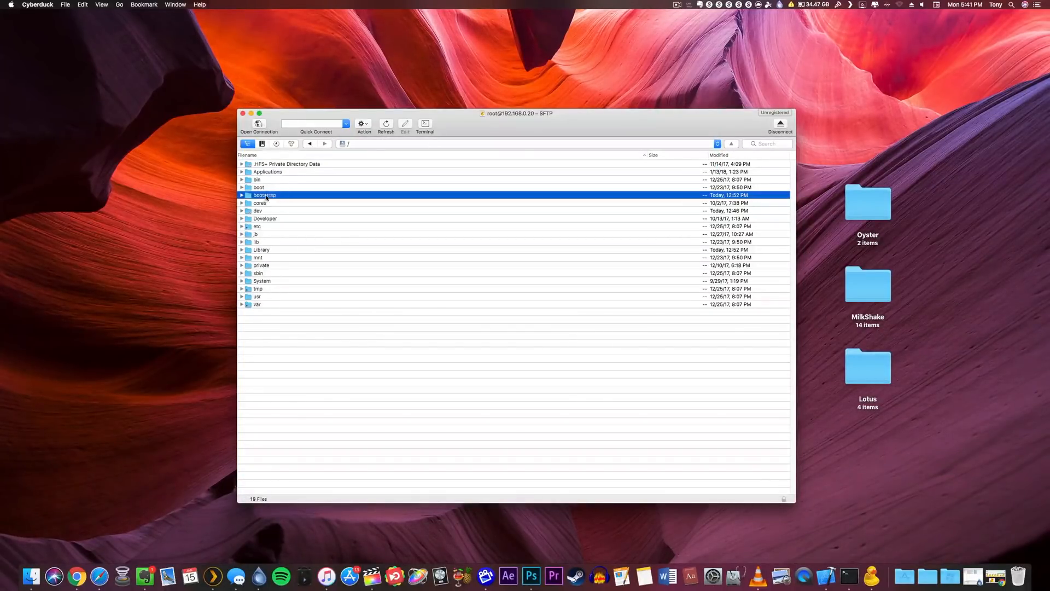
pyautogui.doubleClick(265, 194)
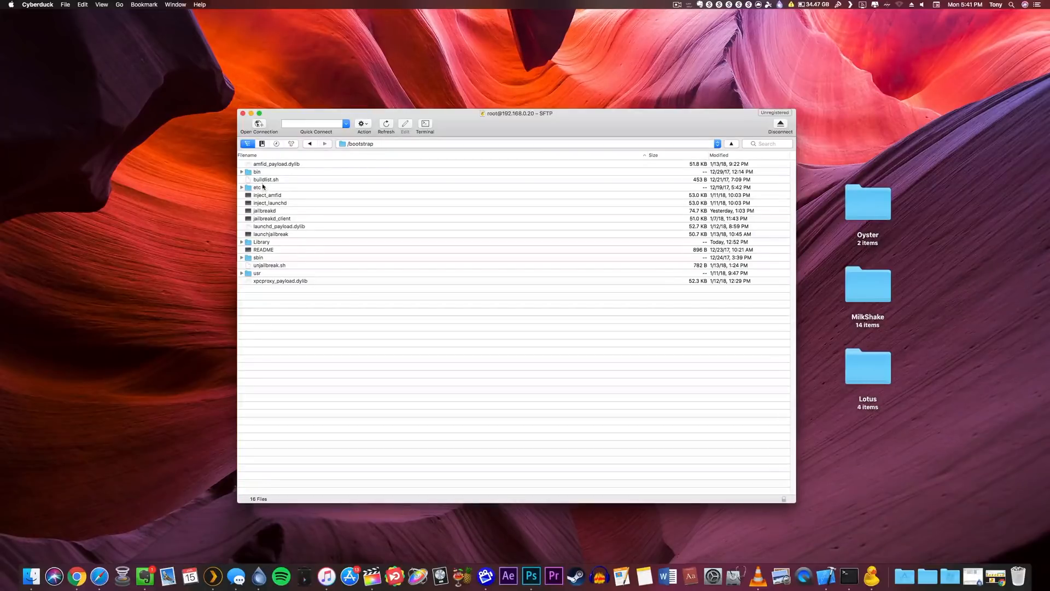
pyautogui.doubleClick(261, 242)
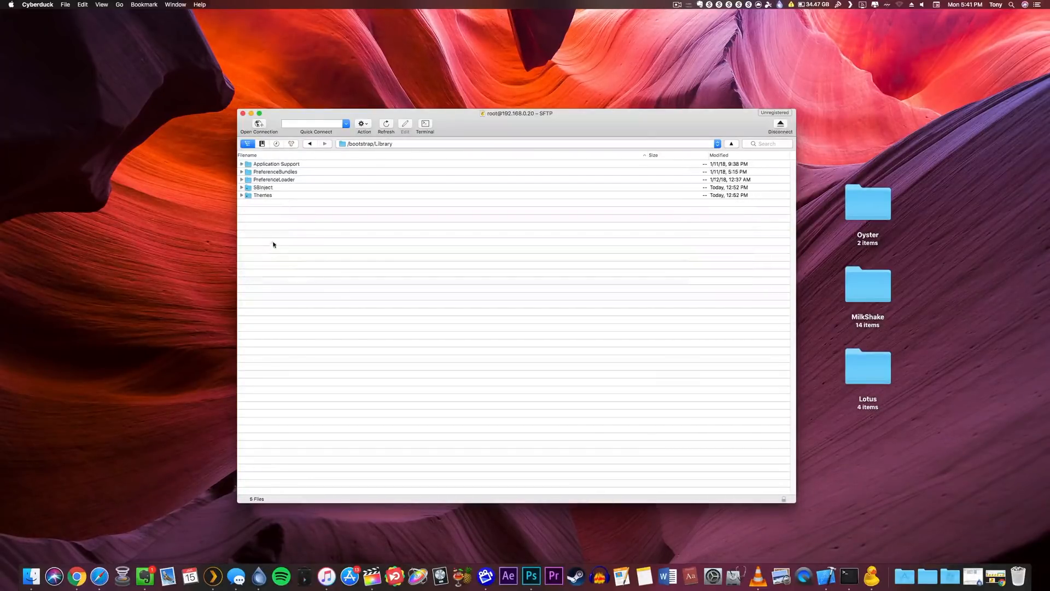
pyautogui.click(274, 179)
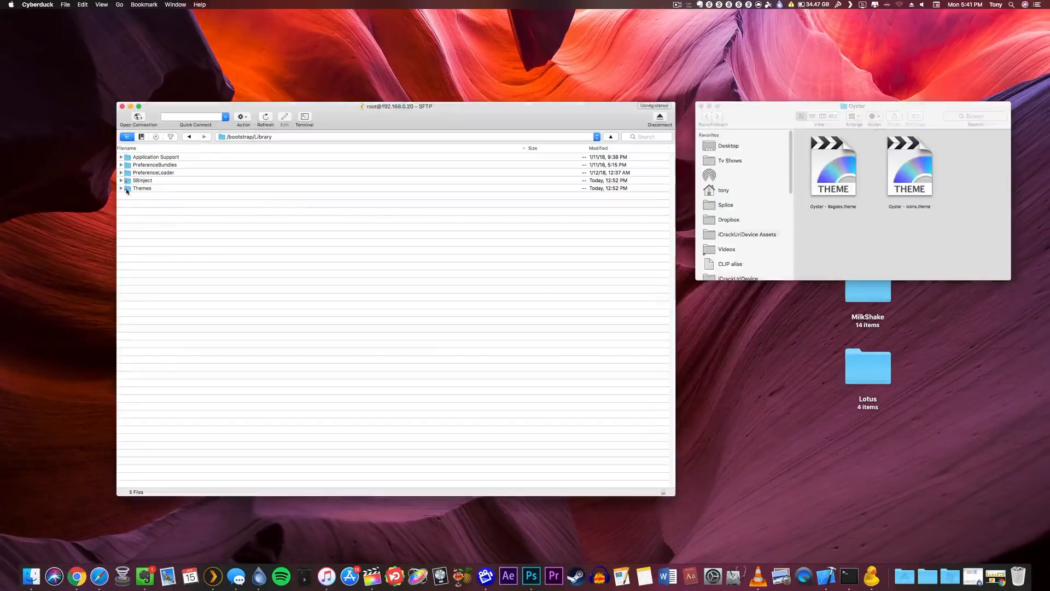
# - Upload the two Oyster .theme files into /bootstrap/Library/Themes
pyautogui.click(120, 189)
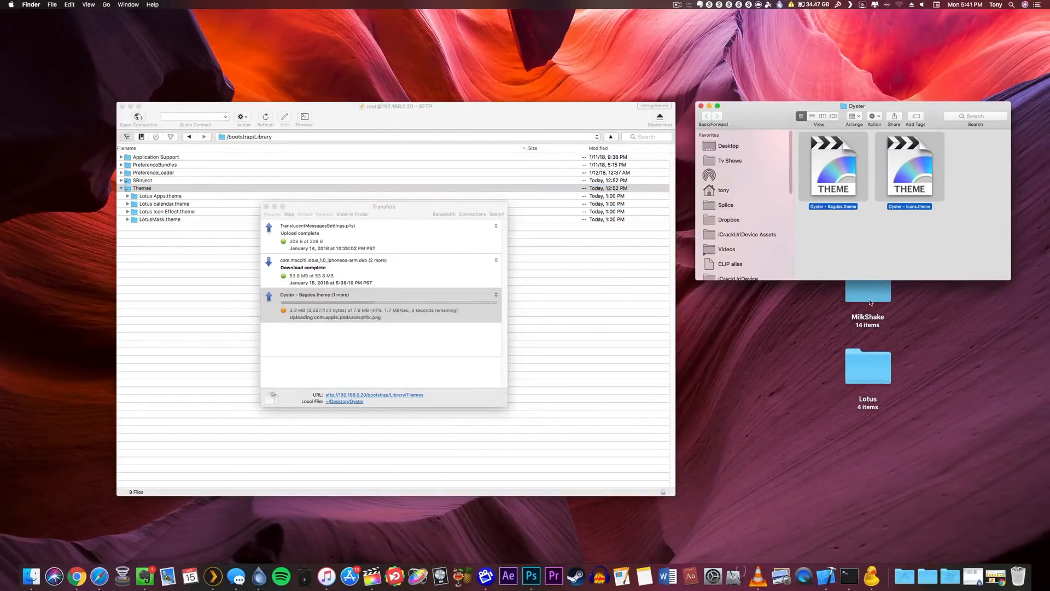
pyautogui.doubleClick(867, 282)
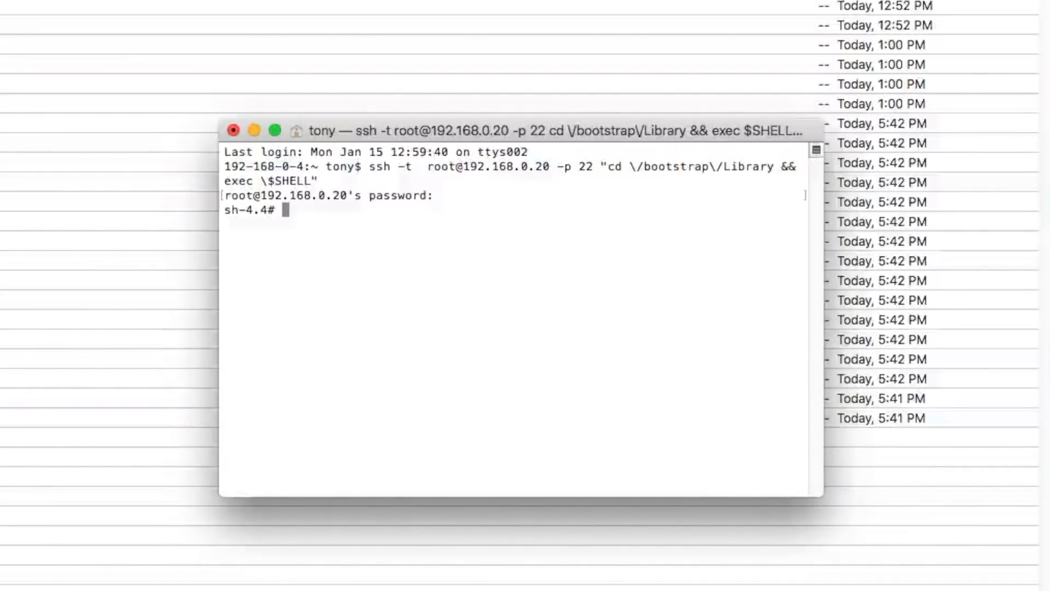
# - Run 'killall -9 SpringBoard' in the SSH session to force a respring
pyautogui.write('killall -')
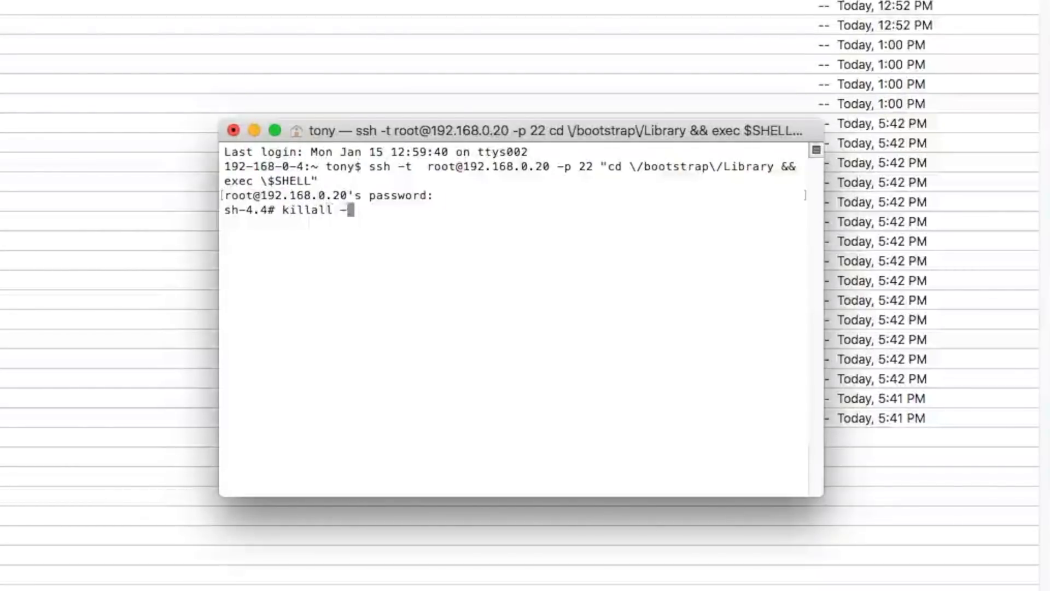
pyautogui.write('9 SpringBoa')
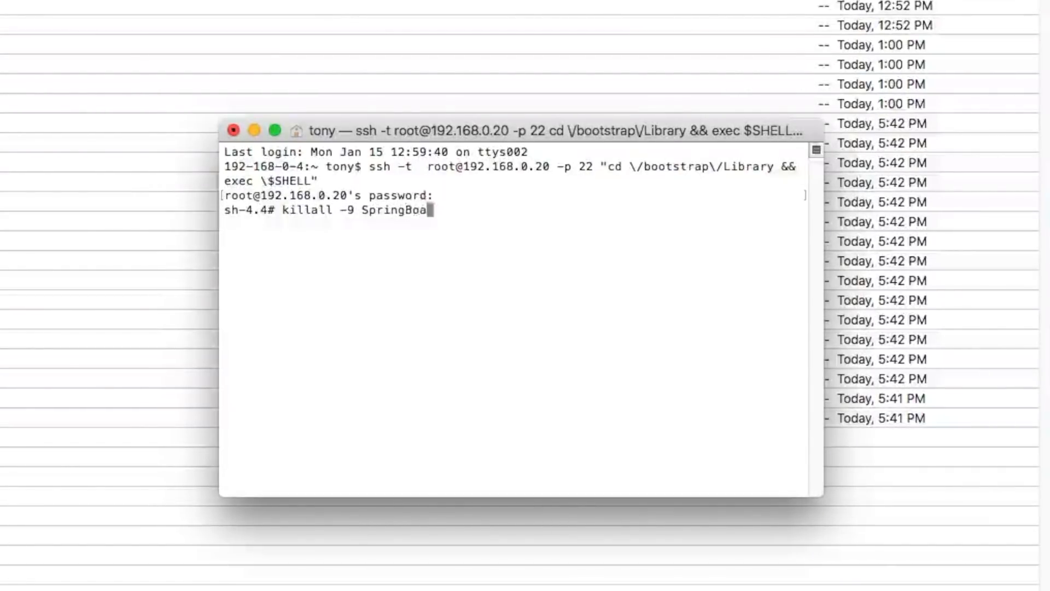
pyautogui.write('rd')
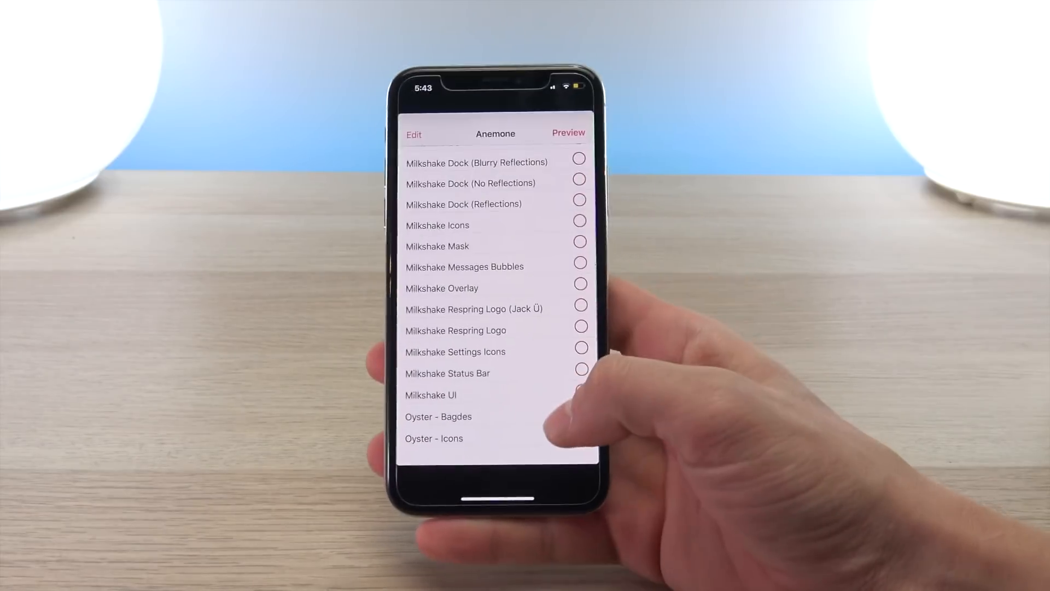
# - Scroll down the Anemone theme list to reach the Oyster - Badges and Oyster - Icons entries
pyautogui.scroll(-3)
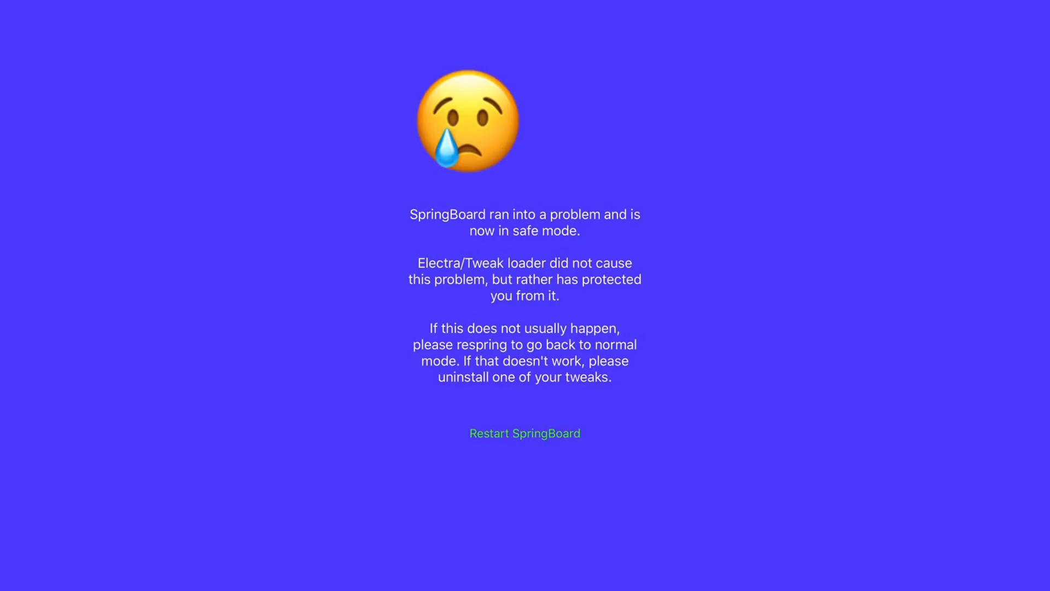
# - Restart SpringBoard from the safe mode prompt to return to the themed home screen
pyautogui.click(524, 433)
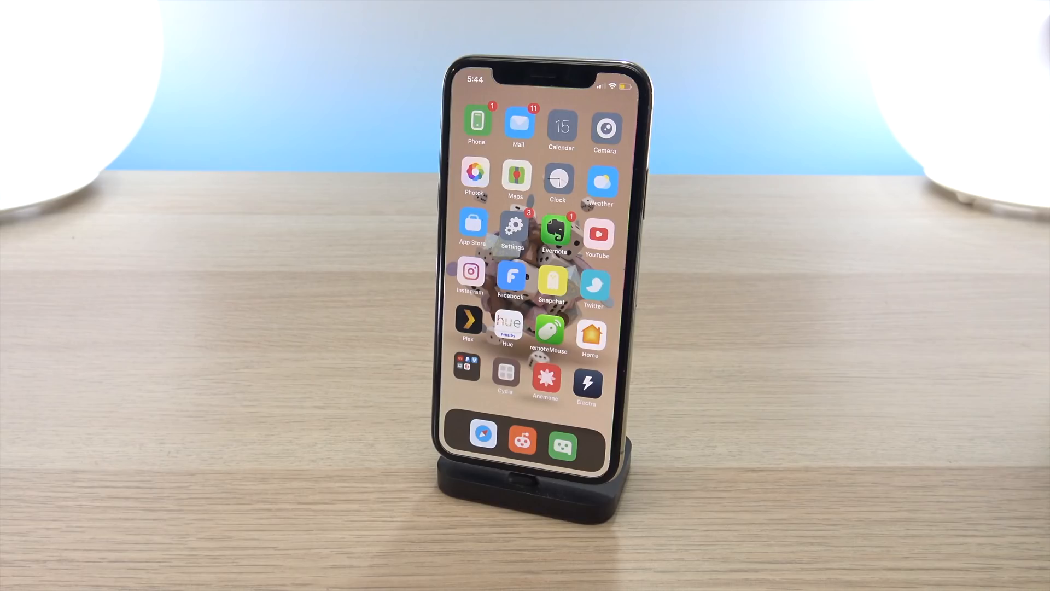